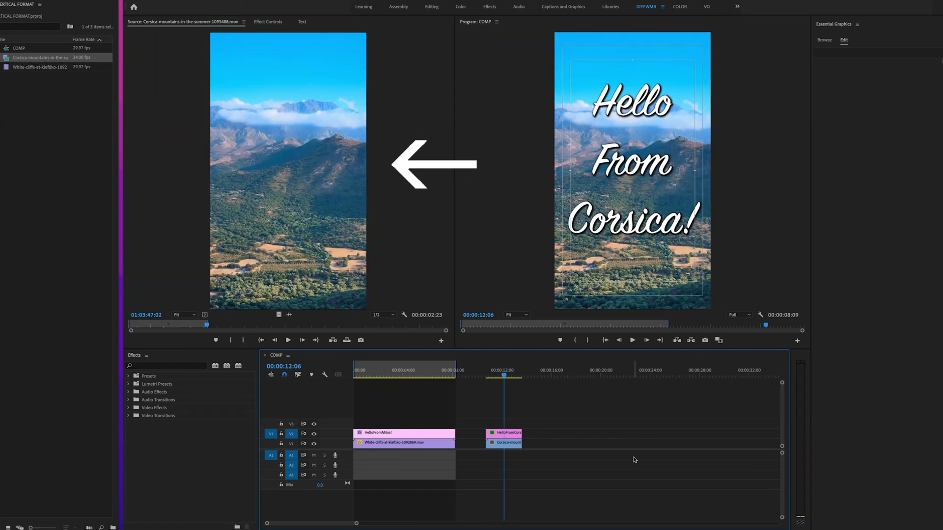
- Create a new project named VERTICAL EXAMPLE and check its folder in Finder
click(12, 7)
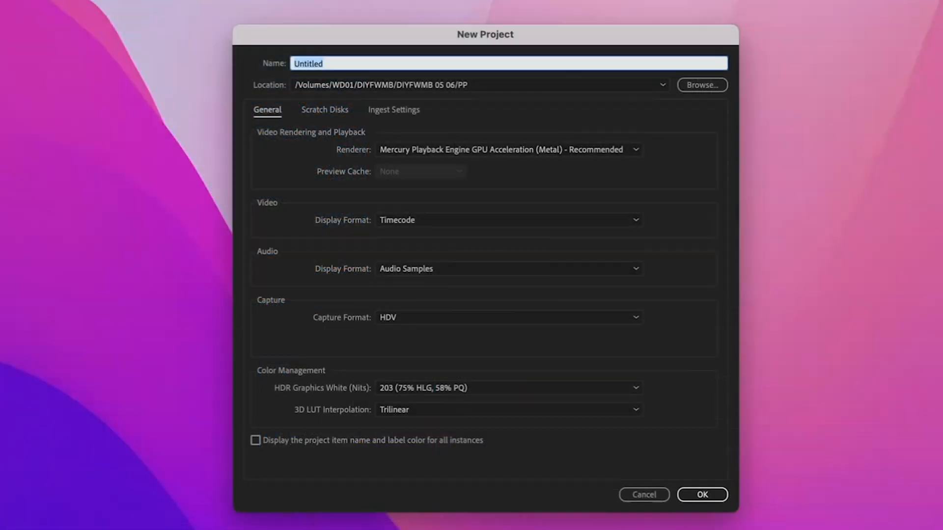
text(VERTICAL EXAMPLE)
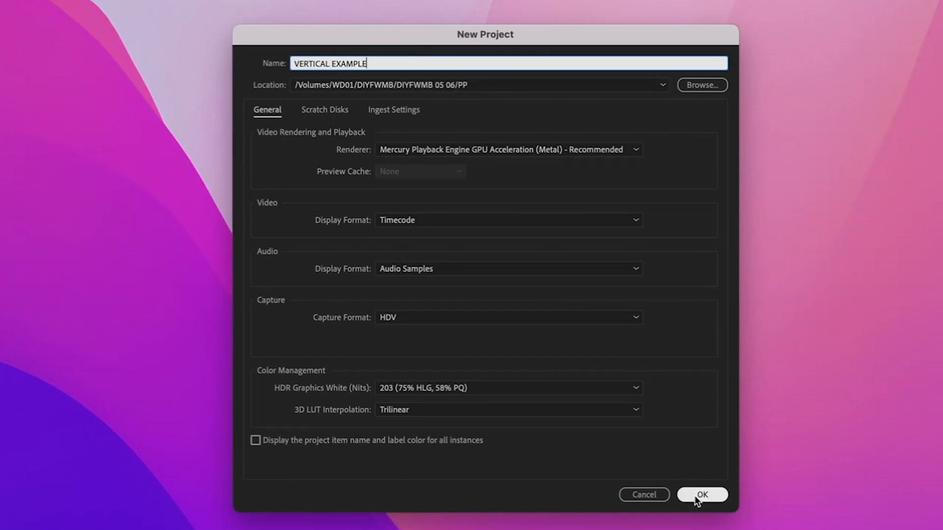
click(701, 494)
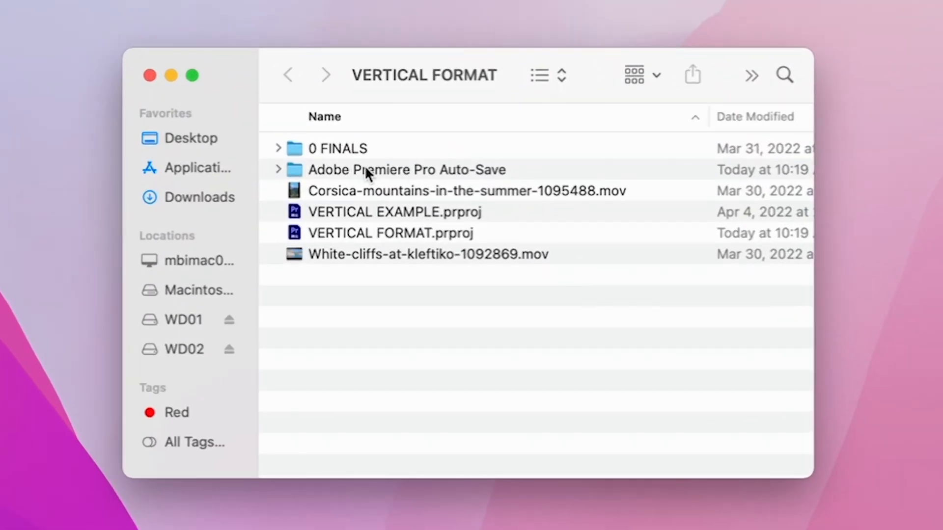
mouse_move(668, 187)
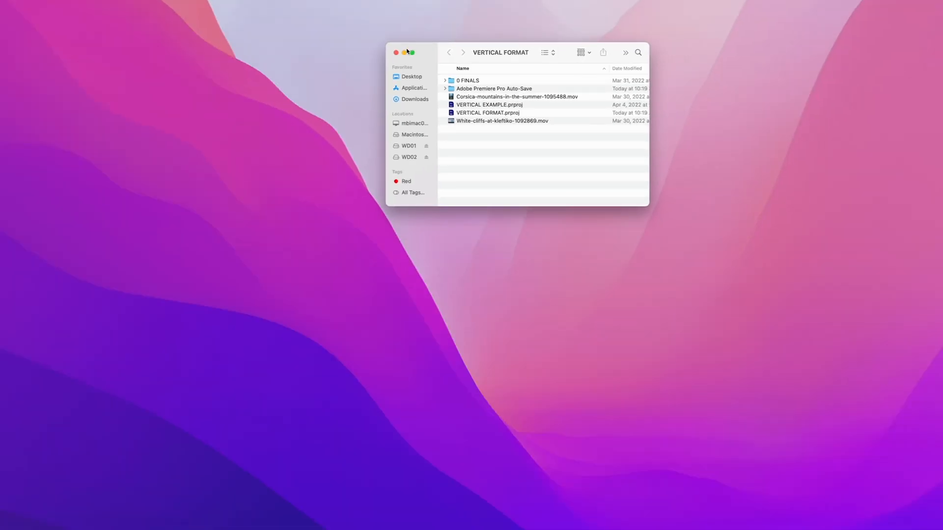
double_click(488, 112)
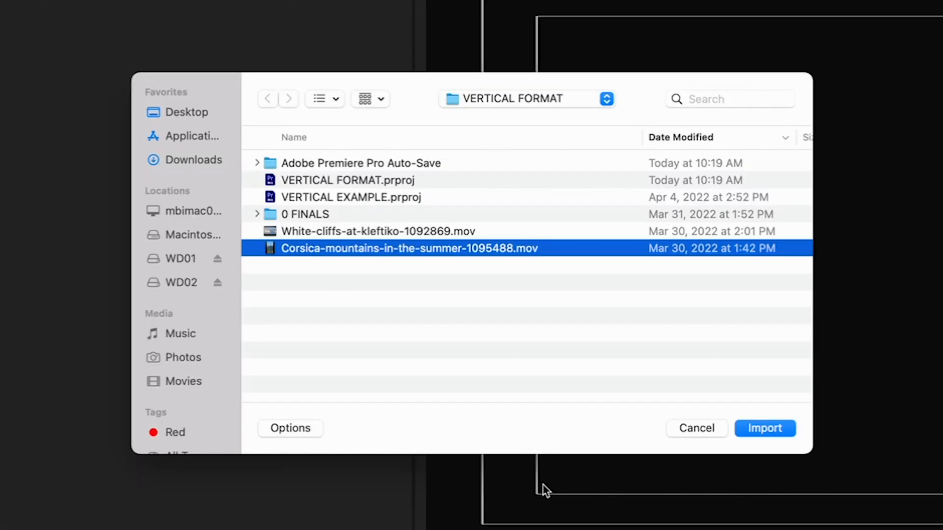
- Import Corsica-mountains-in-the-summer-1095488.mov into the project bin and deselect it
click(765, 428)
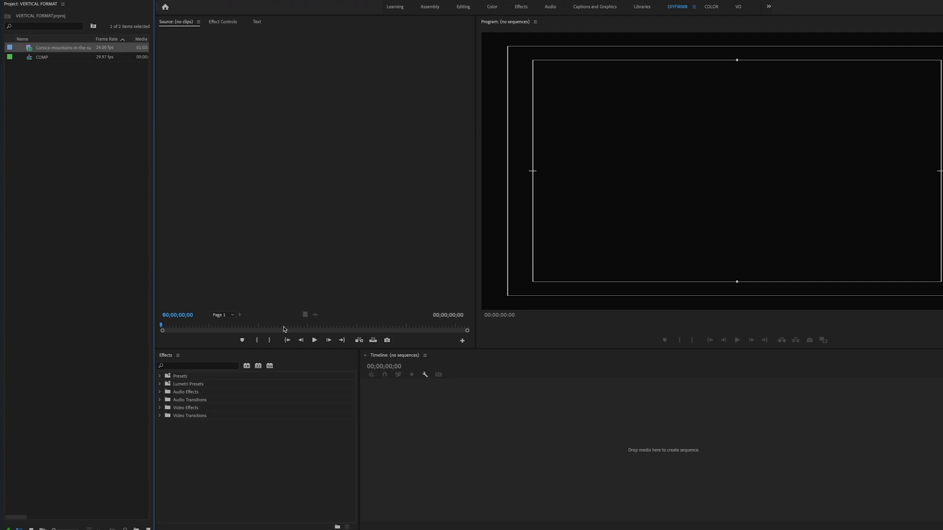
mouse_move(62, 142)
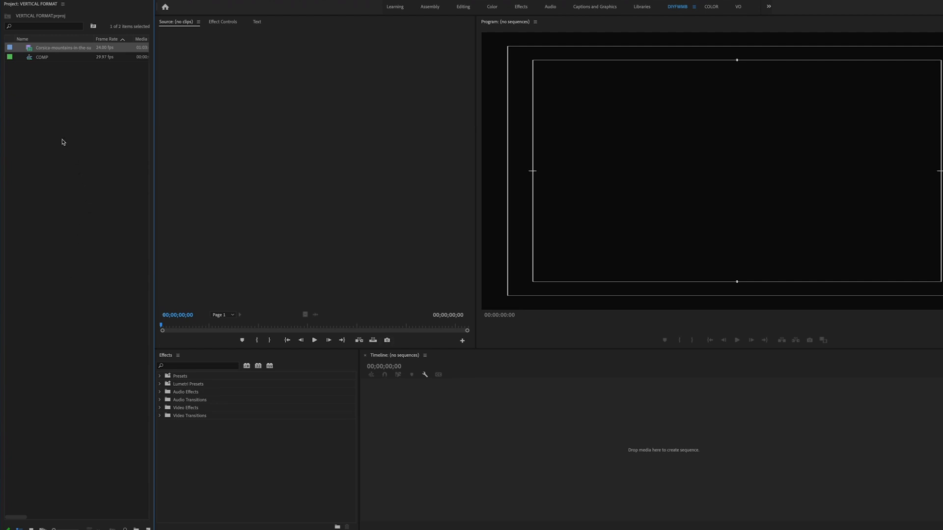
click(91, 255)
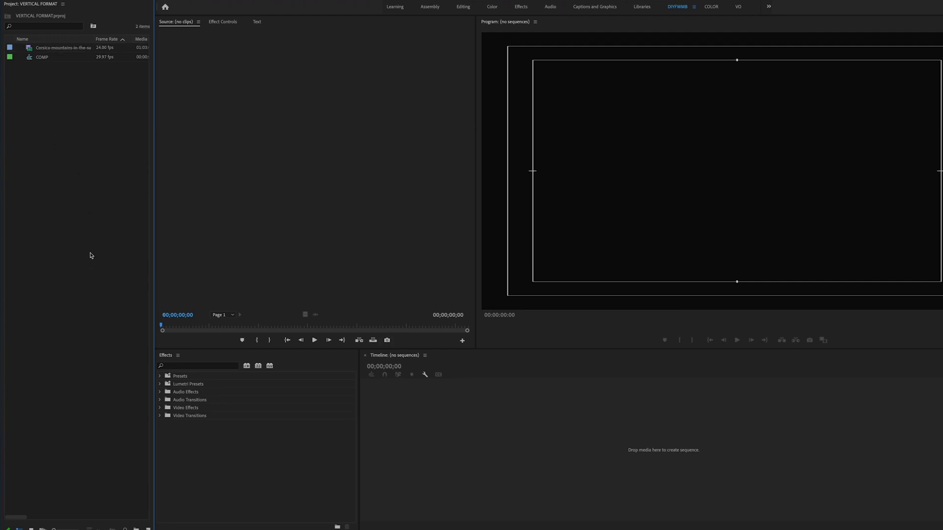
mouse_move(88, 244)
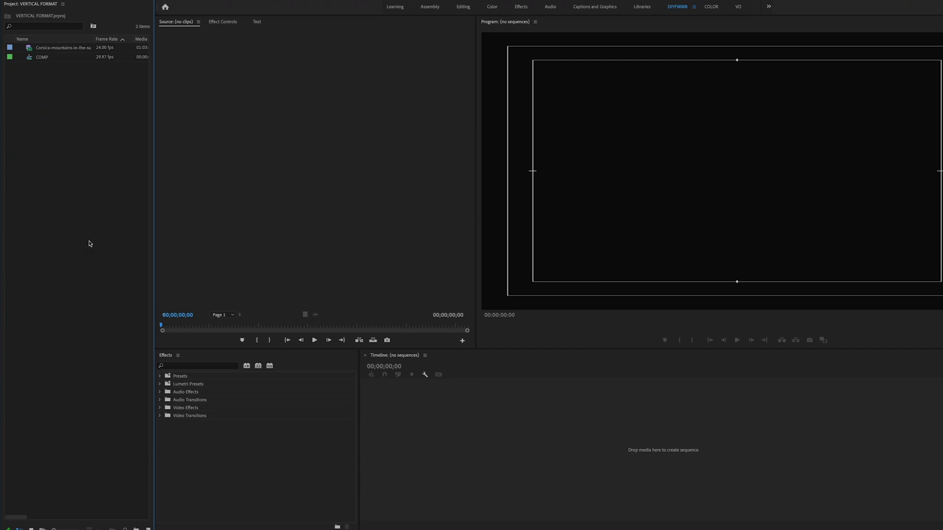
mouse_move(76, 138)
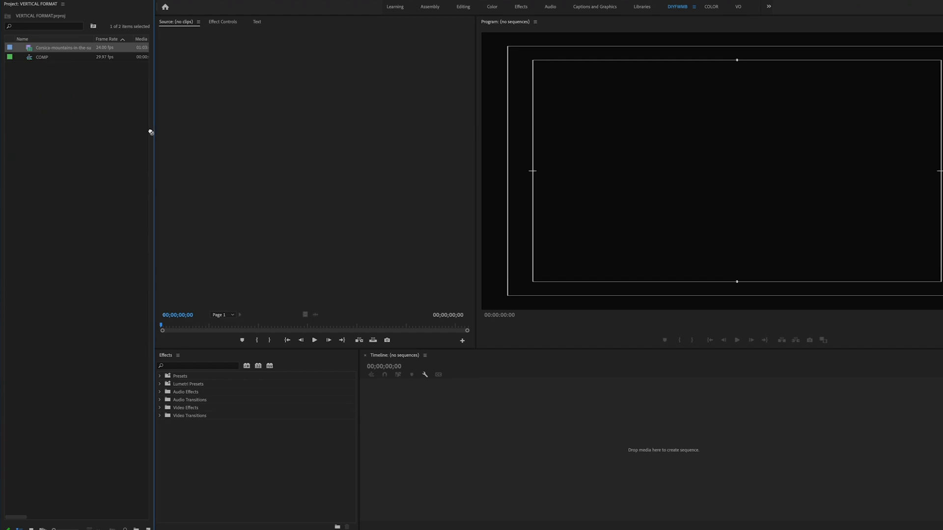
mouse_move(408, 422)
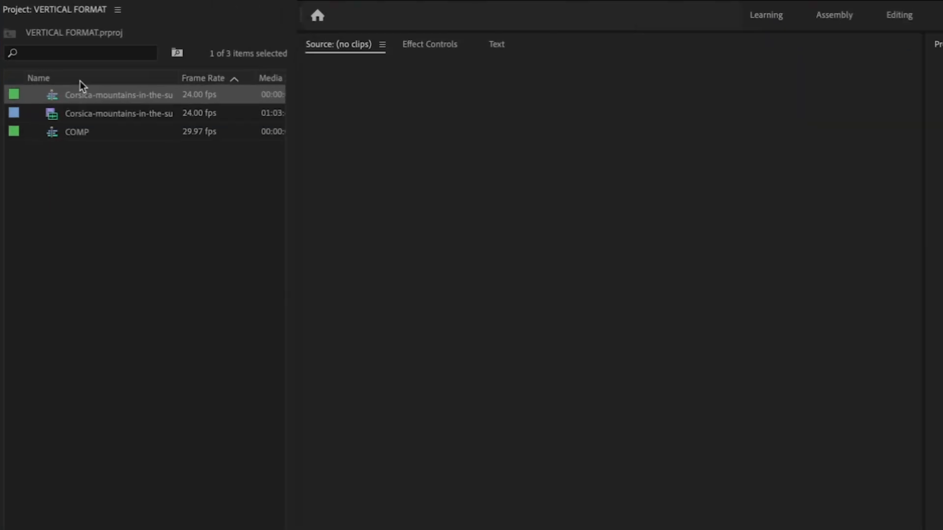
- Make a sequence from the Corsica clip, name it HELLO FROM CORSICA and open it
text(HELLO FROM CORSICA)
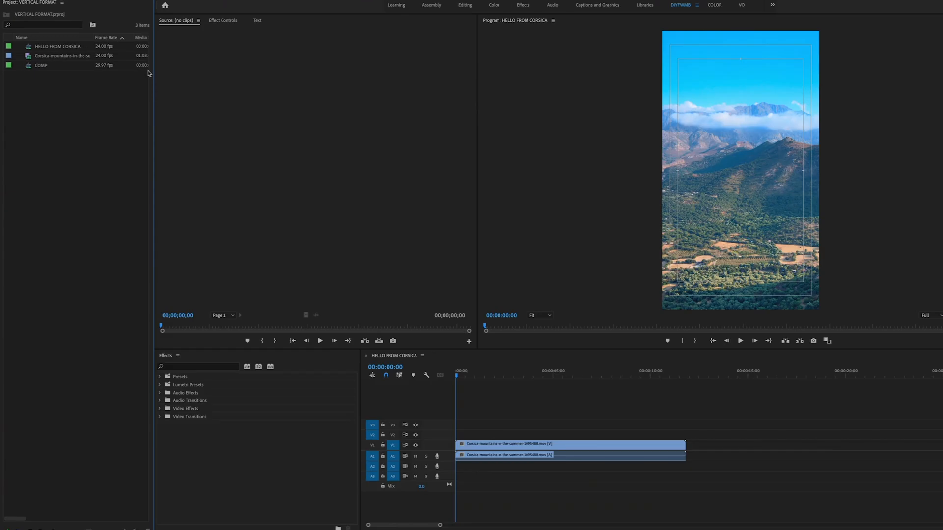
mouse_move(124, 90)
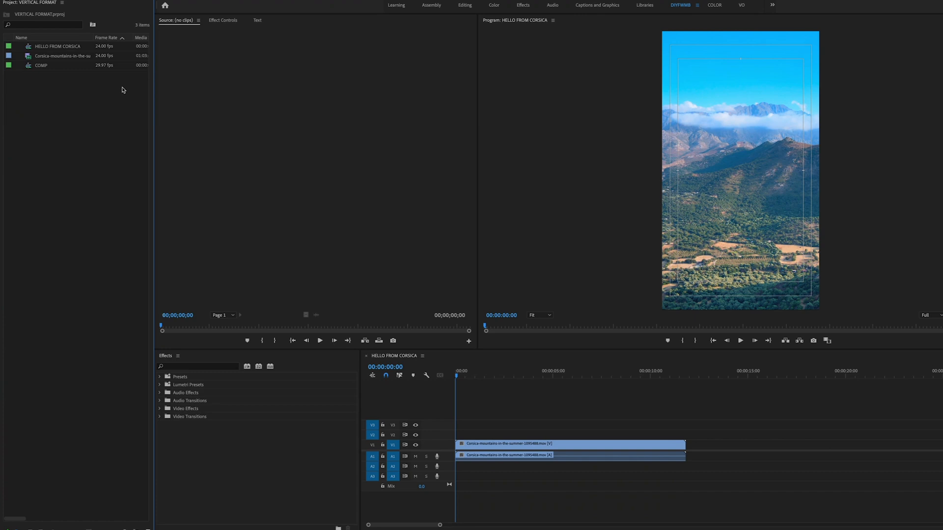
click(57, 47)
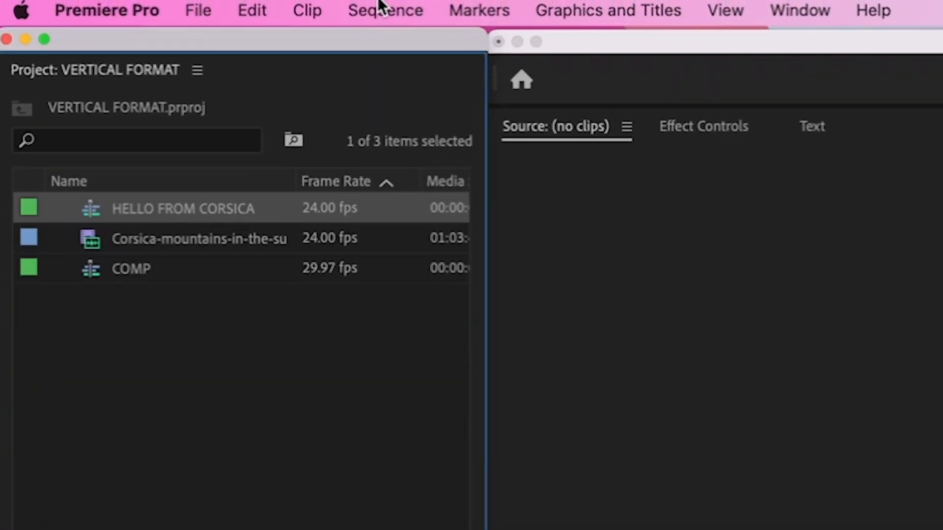
- Confirm the Sequence Settings frame size as 1080 horizontal by 1920 vertical
click(384, 10)
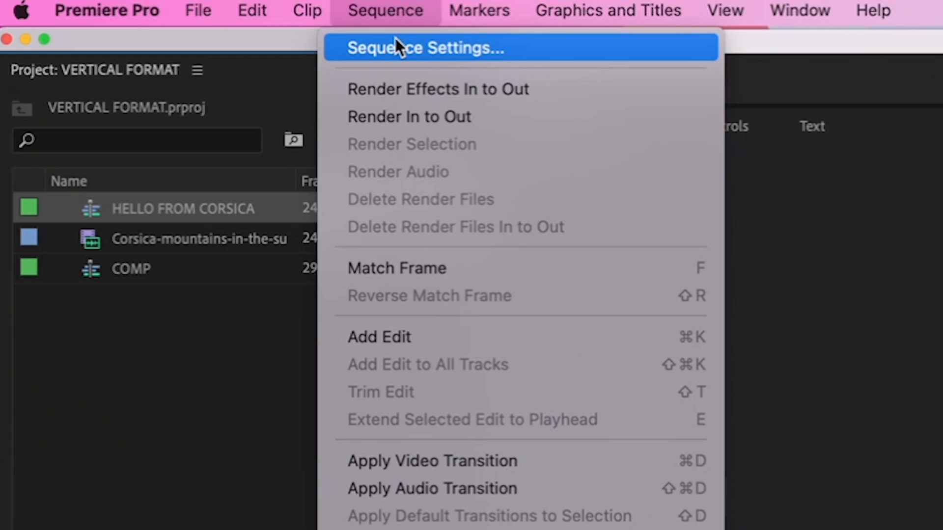
click(424, 48)
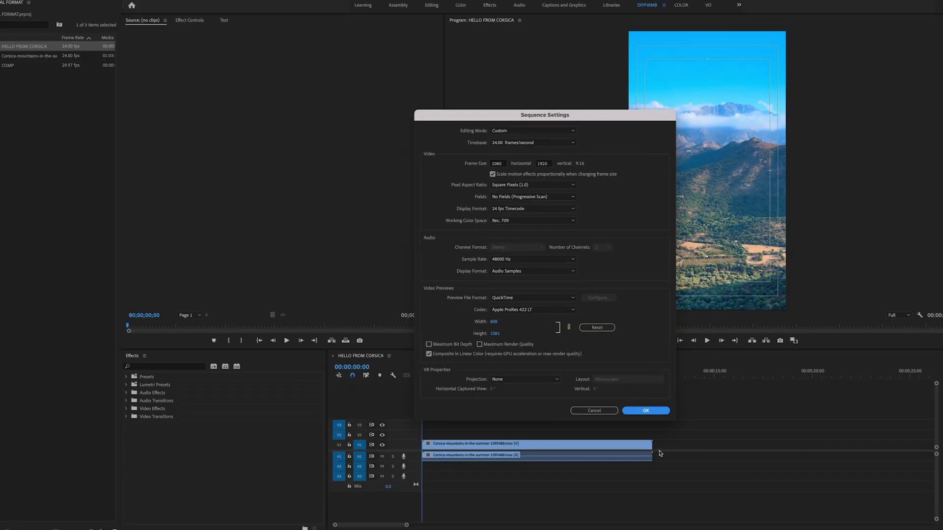
click(645, 411)
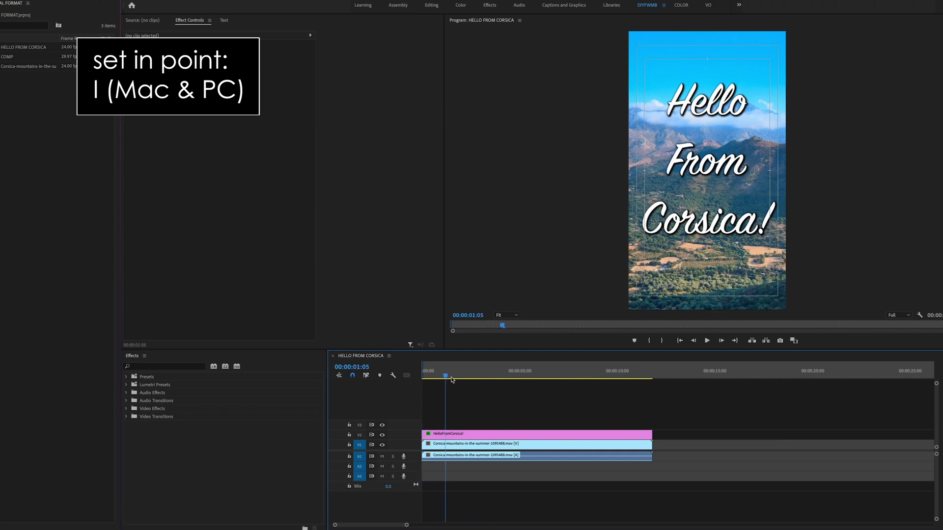
- Move the playhead to the clips' end at 00:00:11:17 and mark the out point
click(650, 372)
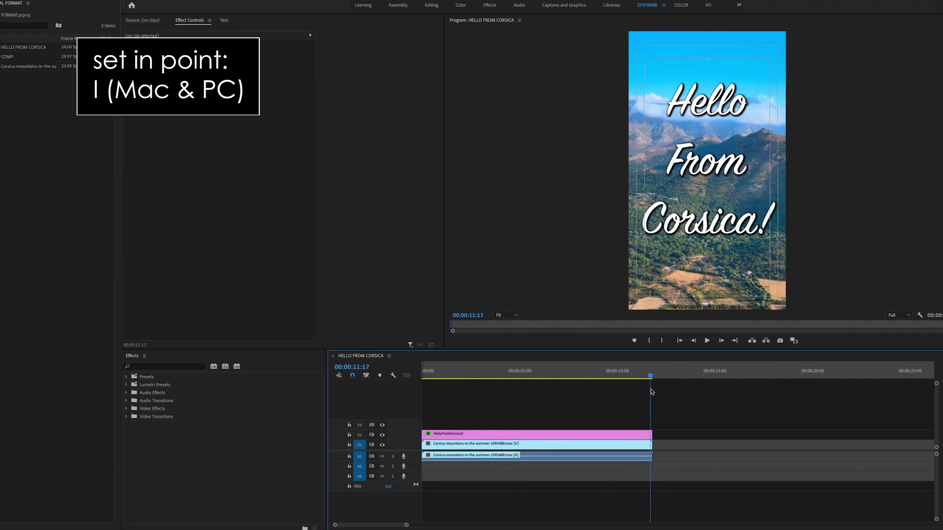
key(o)
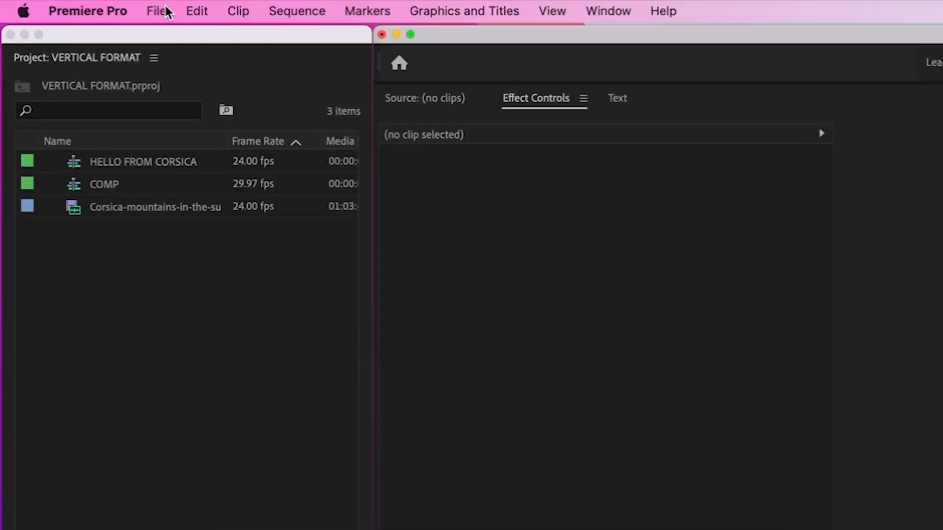
- In Export Media settings, choose the YouTube 2160p 4K Ultra HD preset
click(158, 11)
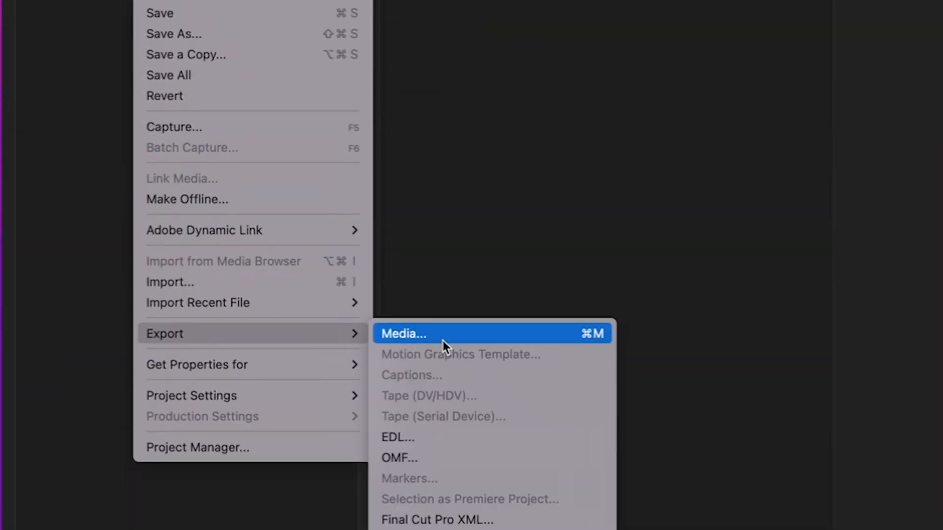
click(403, 334)
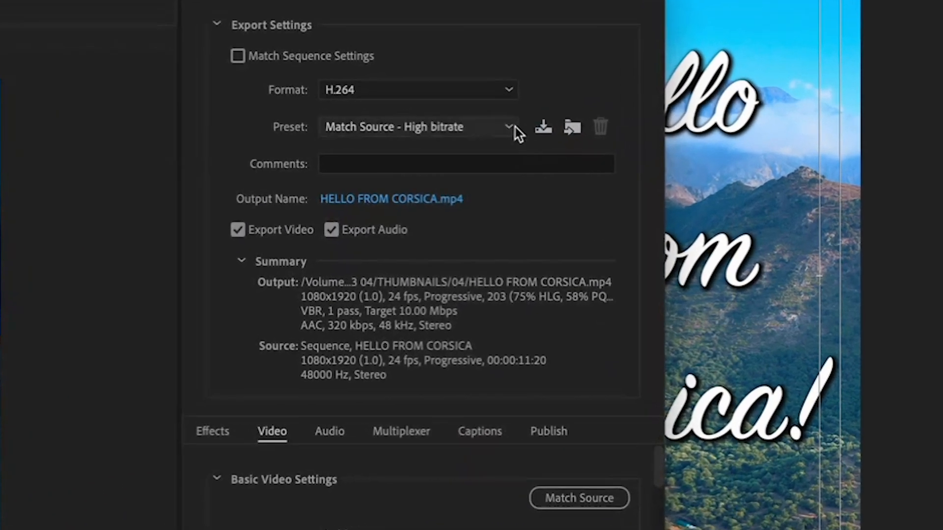
click(418, 127)
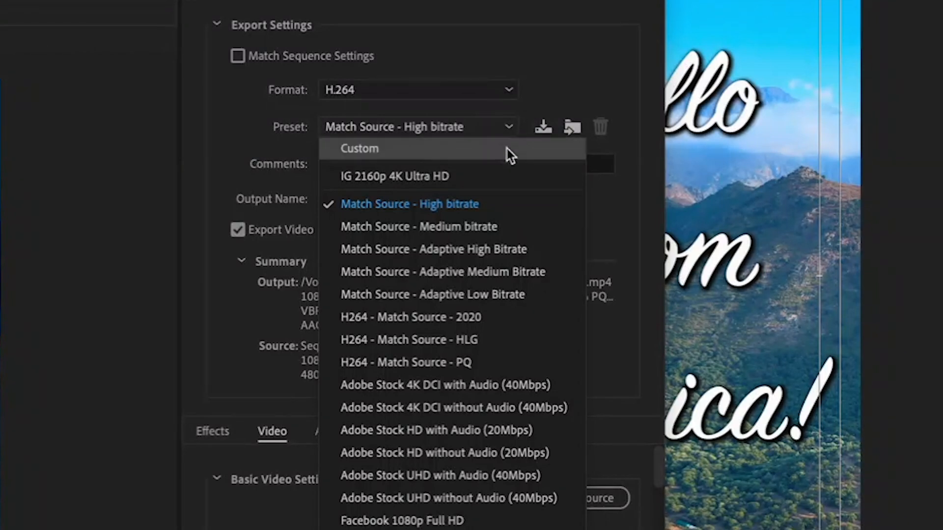
scroll(down, 3)
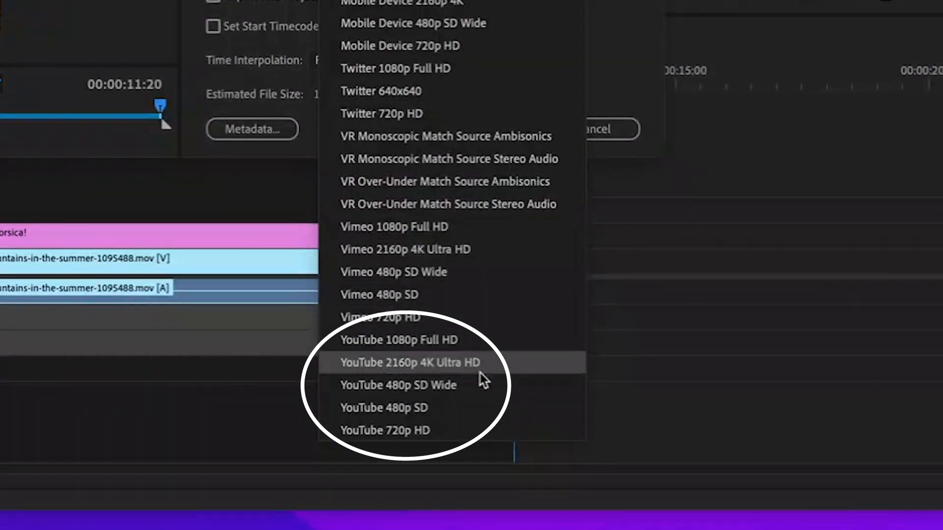
mouse_move(503, 430)
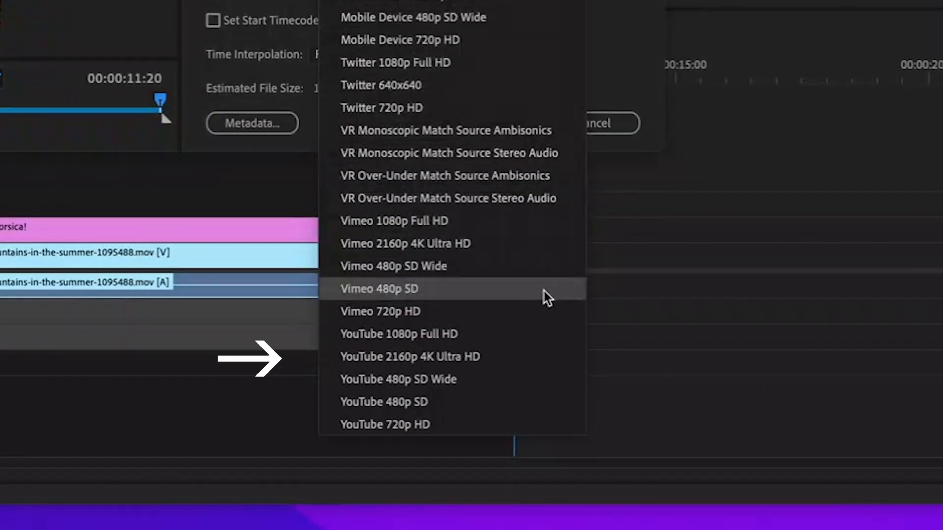
mouse_move(543, 364)
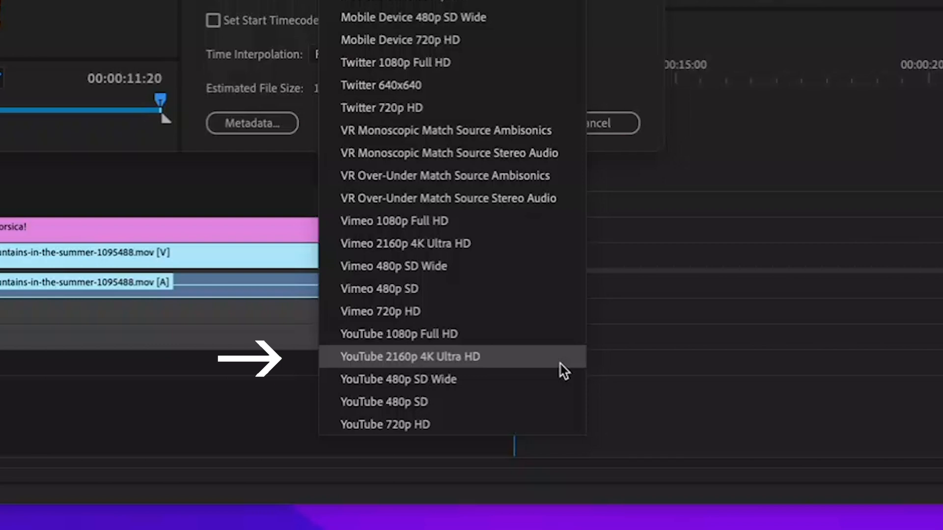
click(411, 357)
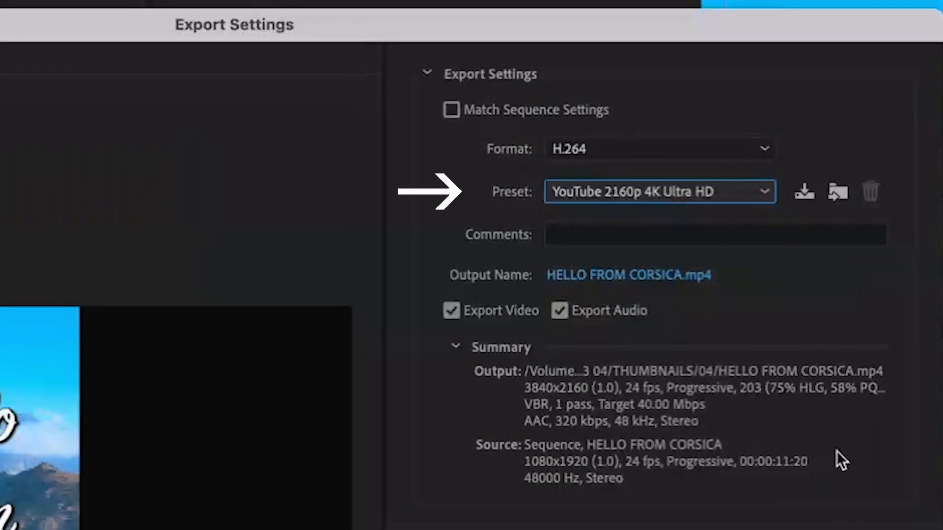
mouse_move(788, 471)
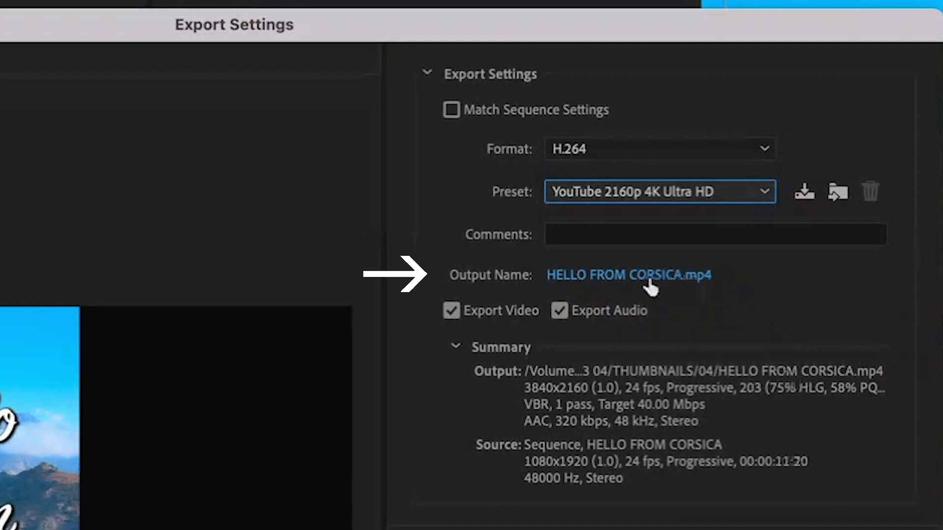
- Point the export output to HELLO FROM CORSICA.mp4 inside the 0 FINALS folder
click(628, 275)
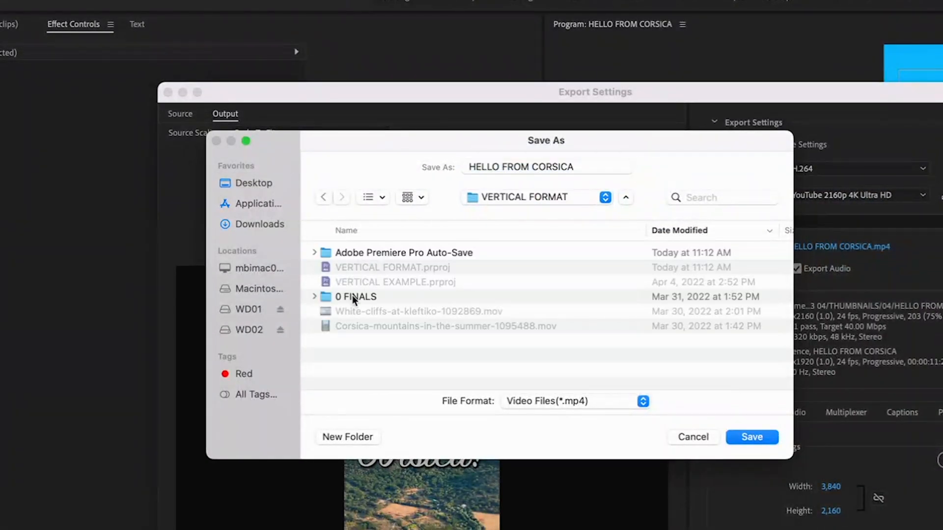
double_click(356, 297)
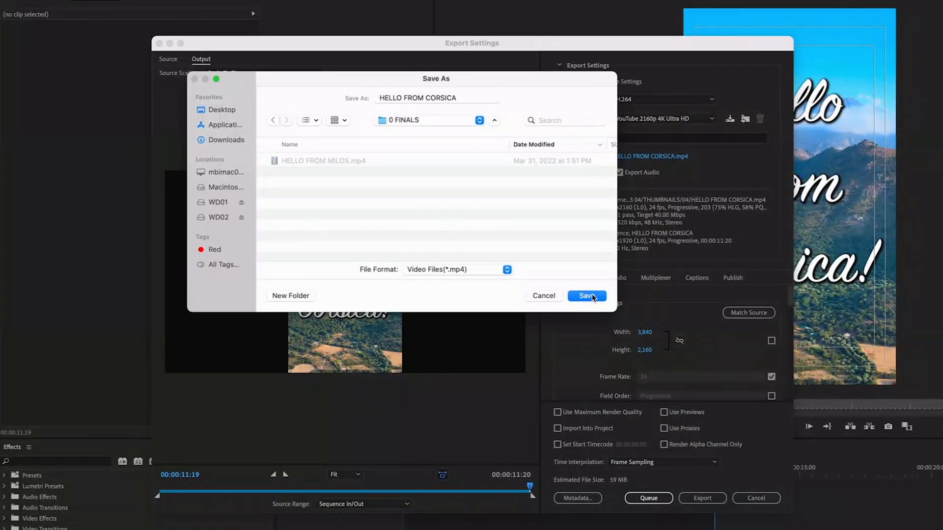
click(587, 295)
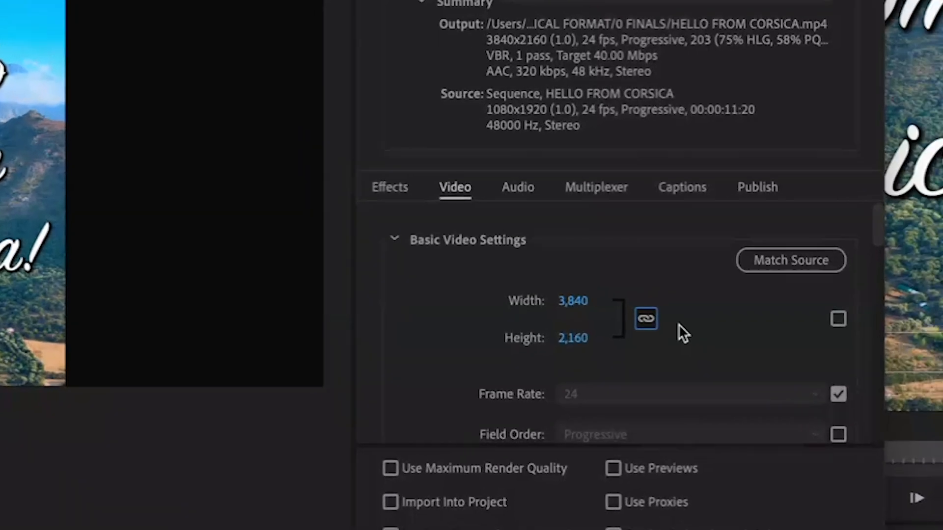
- Unlink width and height and set the export frame to 2160 wide by 3840 tall
click(646, 318)
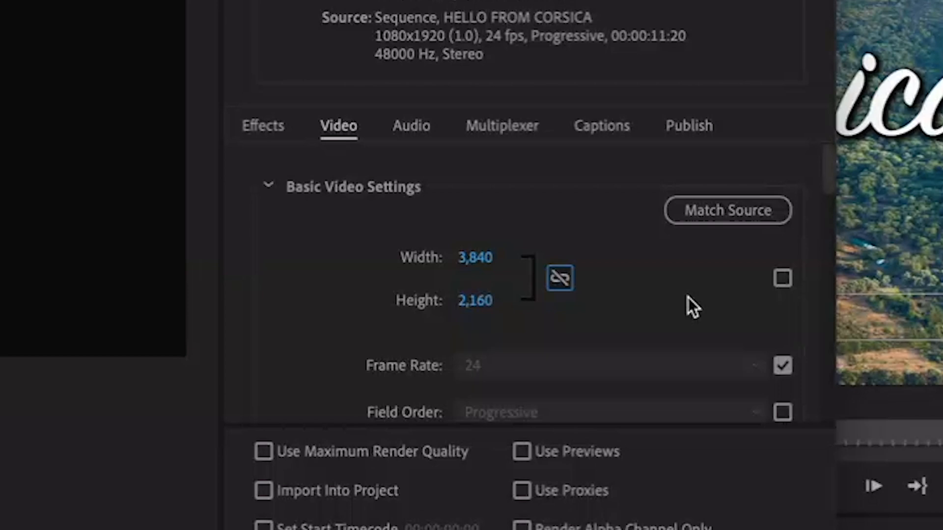
mouse_move(496, 301)
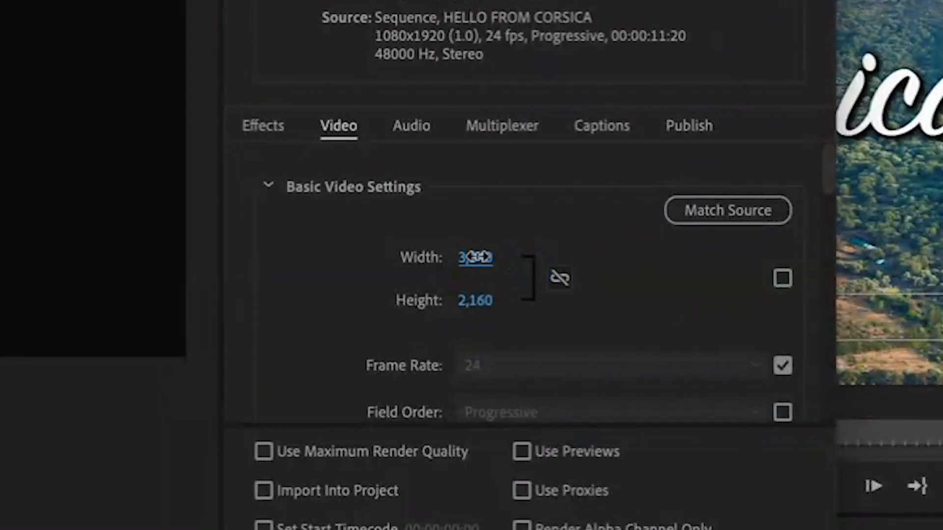
text(2160)
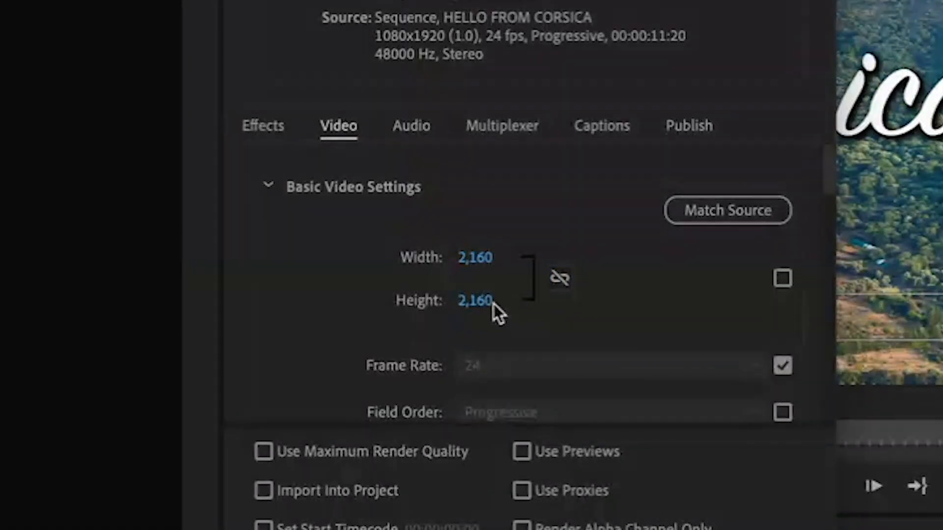
click(475, 300)
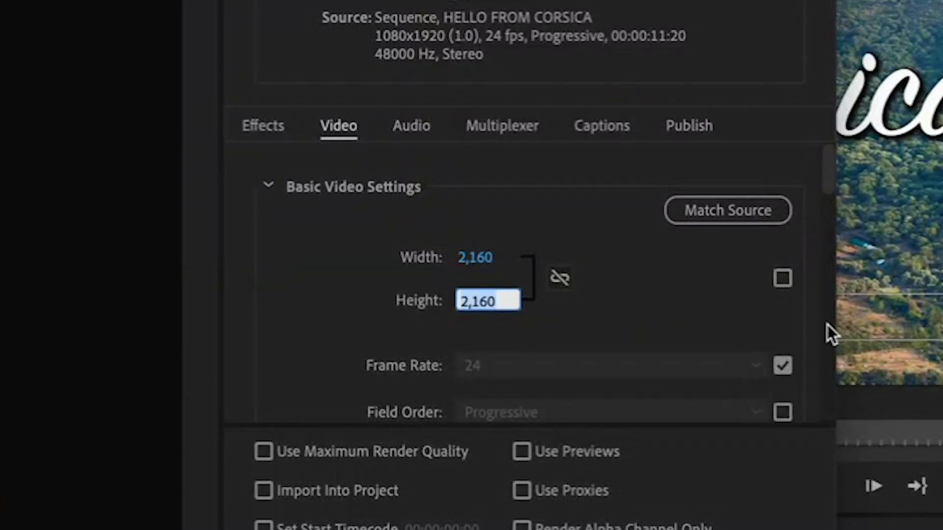
text(3840)
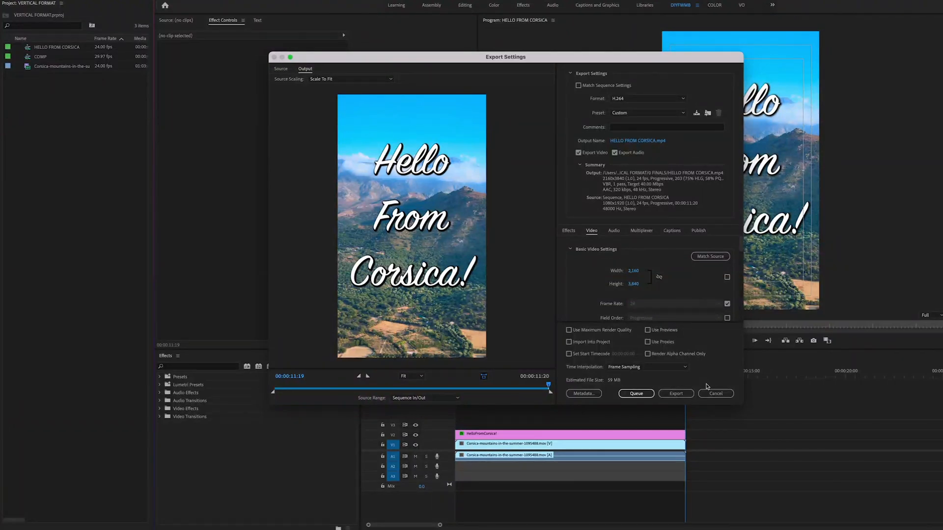
mouse_move(675, 393)
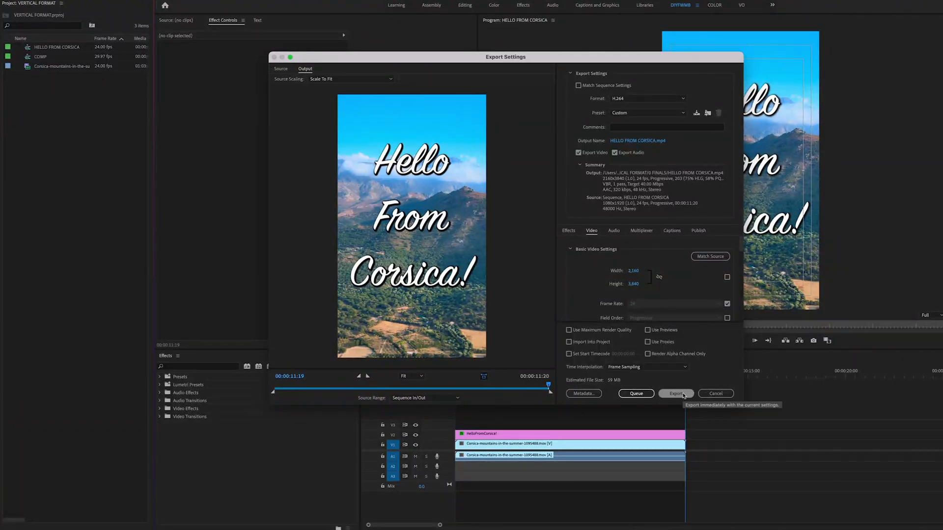
- Export the vertical HELLO FROM CORSICA video with the custom 2160×3840 settings
click(676, 393)
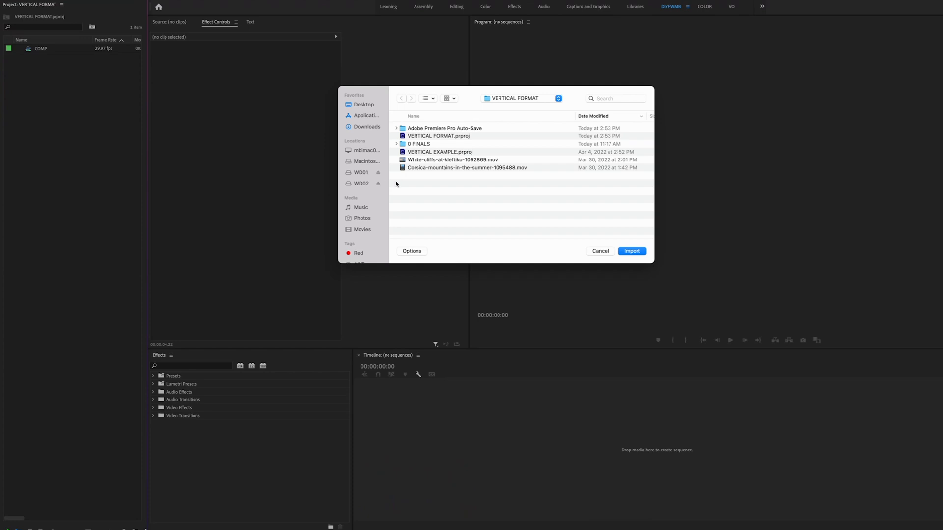
- Import White-cliffs-at-kleftiko-1092869.mov from the VERTICAL FORMAT folder
click(631, 251)
text(HI)
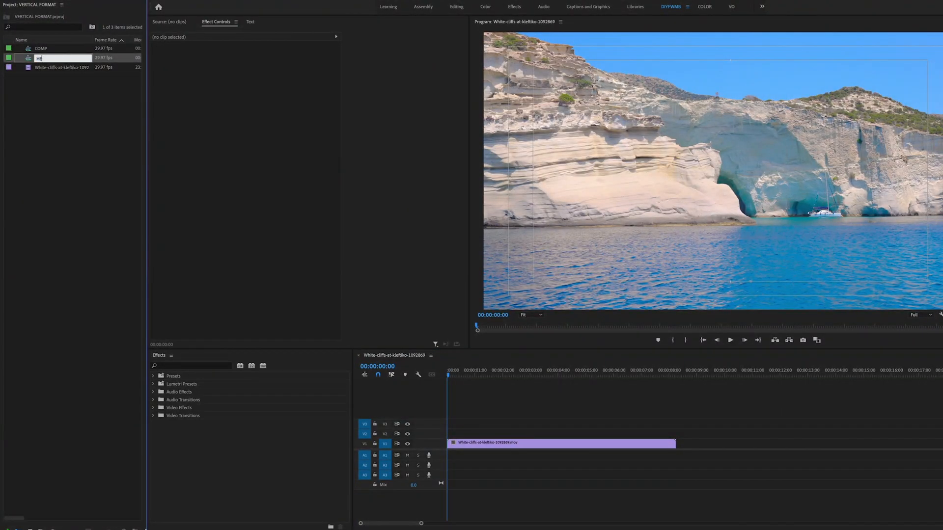
- Rename the sequence HELLO FROM MILOS, select it and bring up the Sequence commands
text(ELLO FROM MILOS)
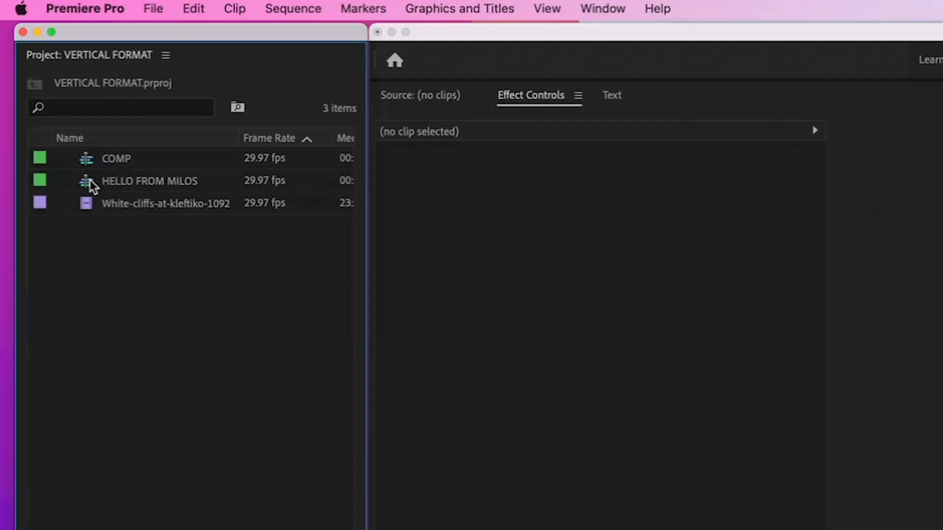
click(150, 181)
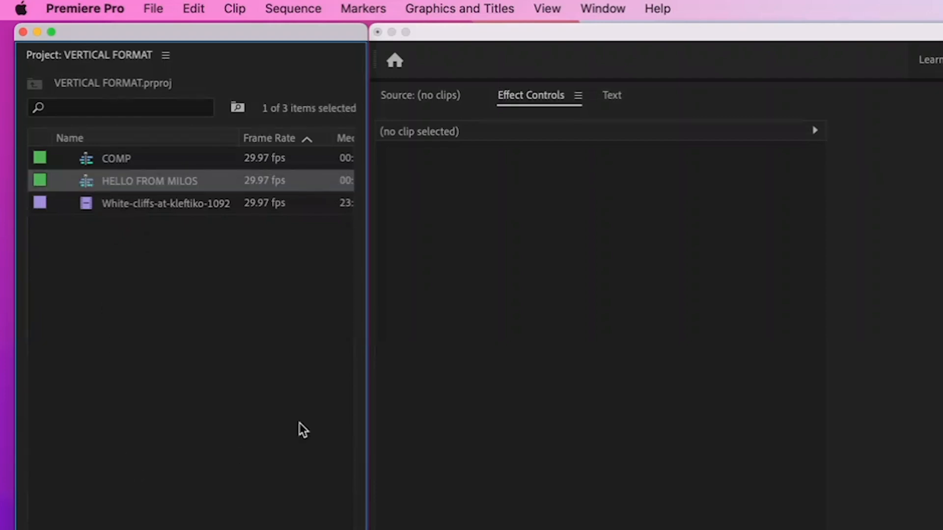
click(292, 9)
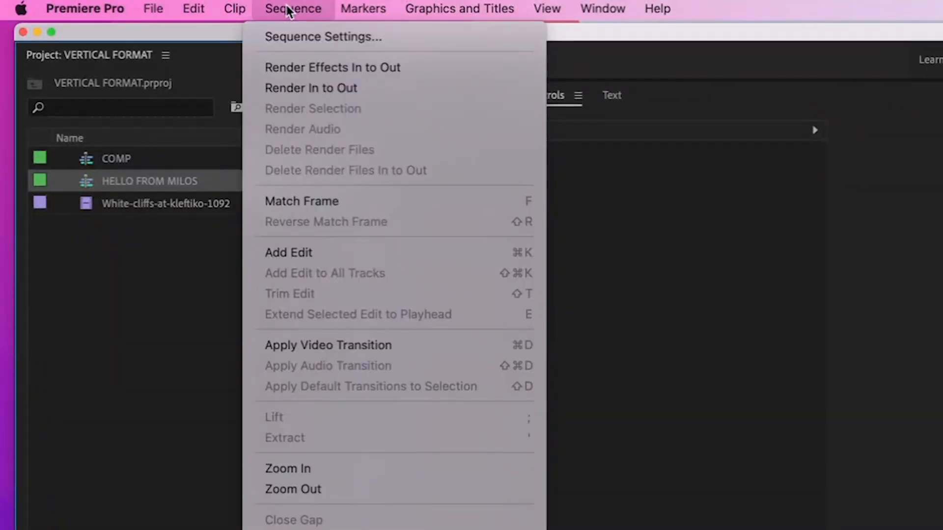
- In Sequence Settings set Frame Size to 1080 by 1920 and confirm deleting previews
click(323, 37)
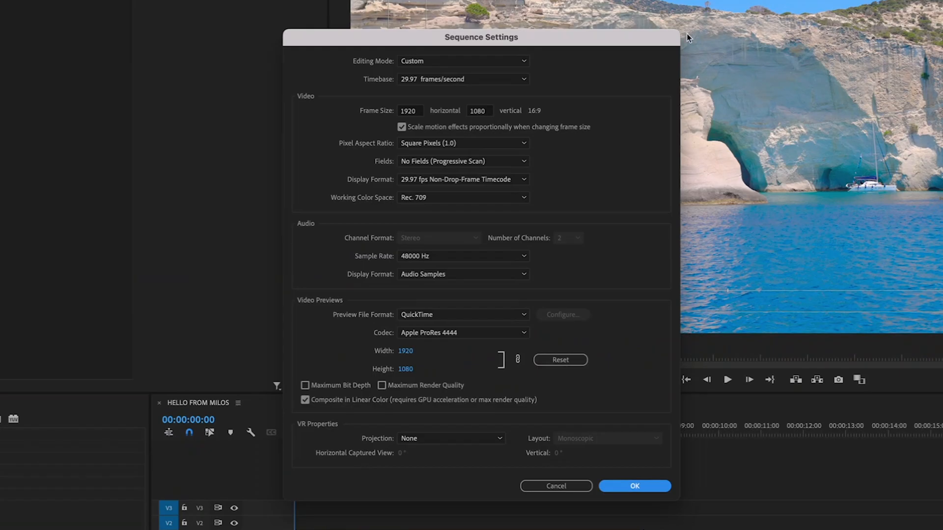
mouse_move(613, 110)
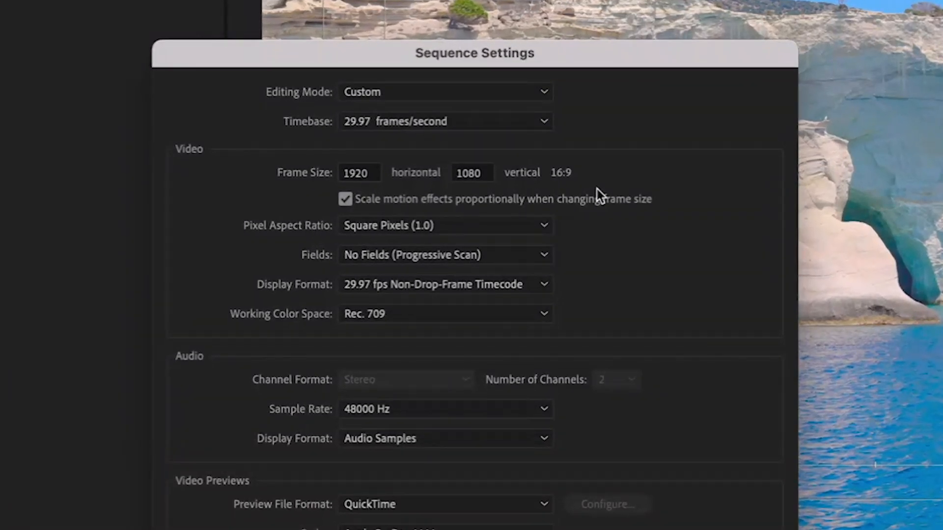
click(360, 172)
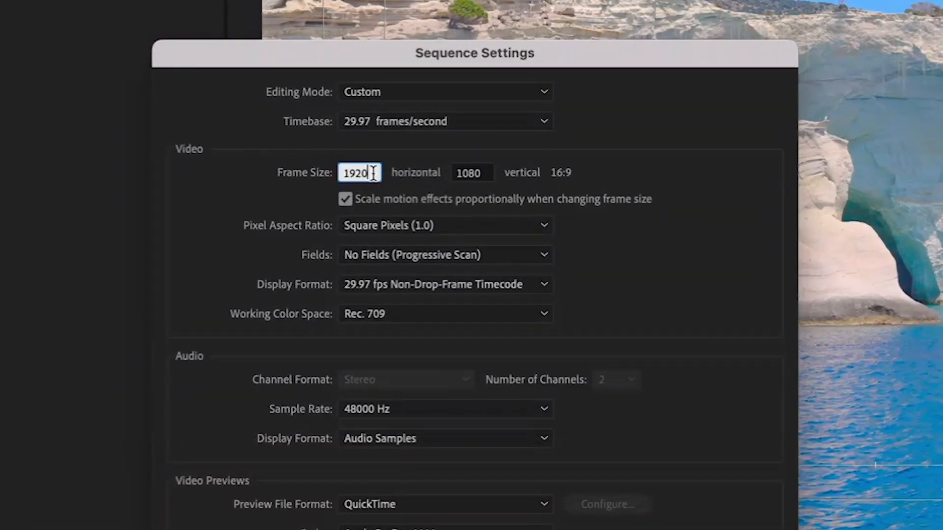
text(10)
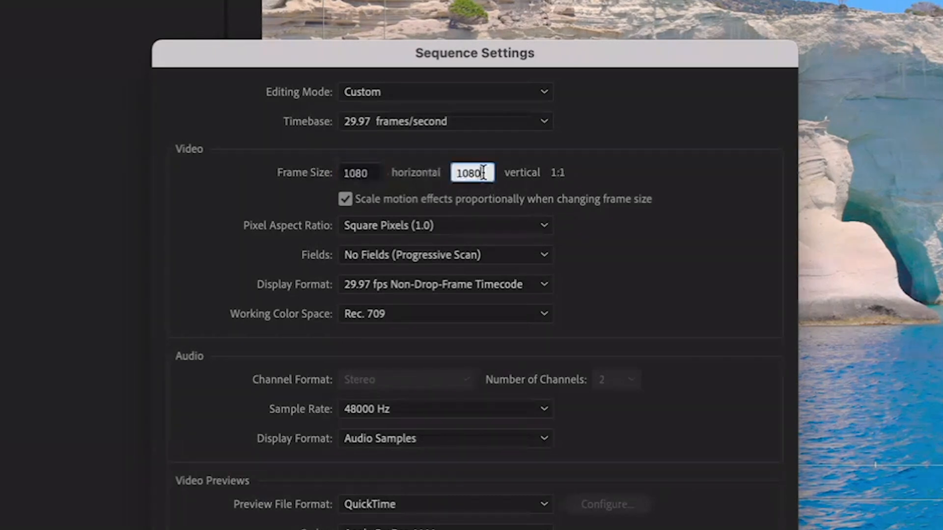
text(192)
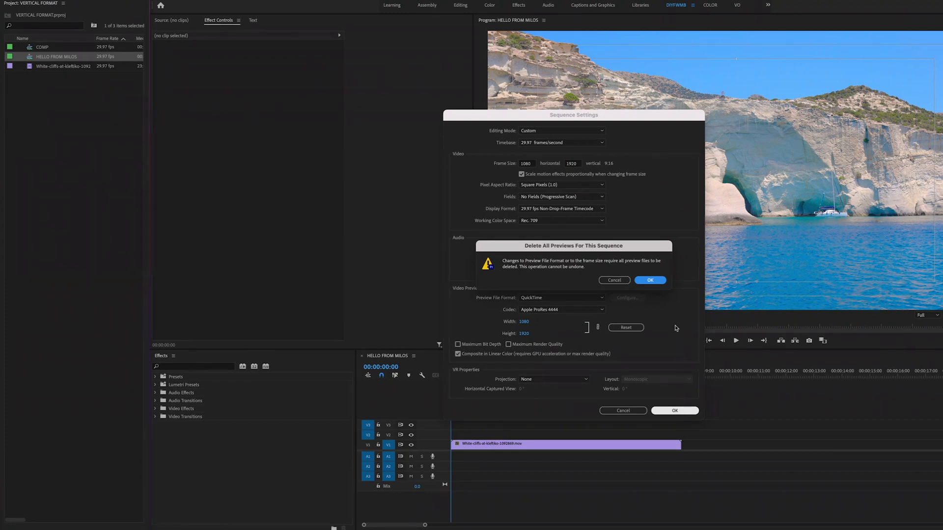
click(649, 280)
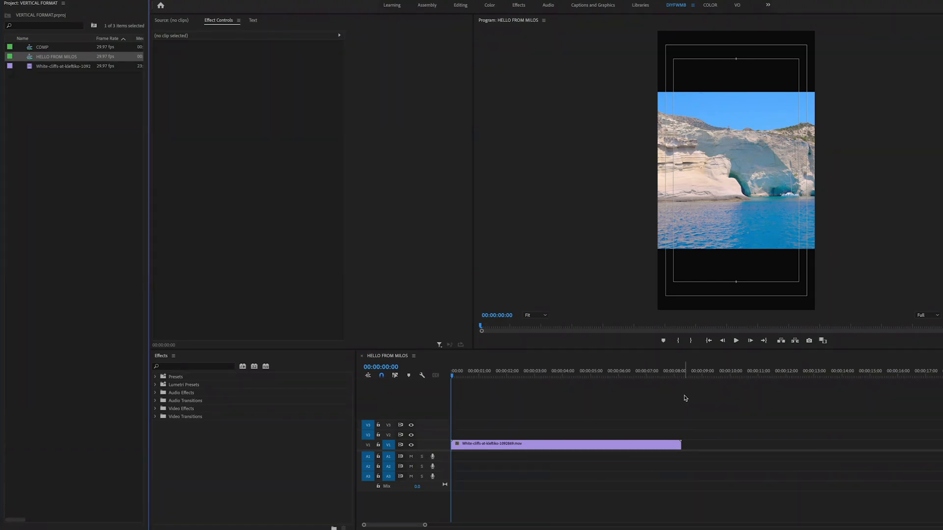
mouse_move(513, 368)
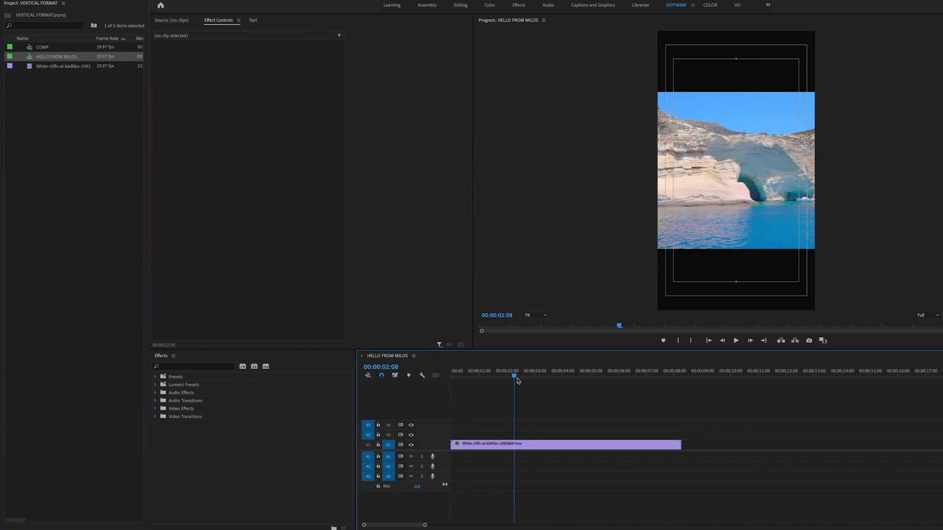
click(633, 377)
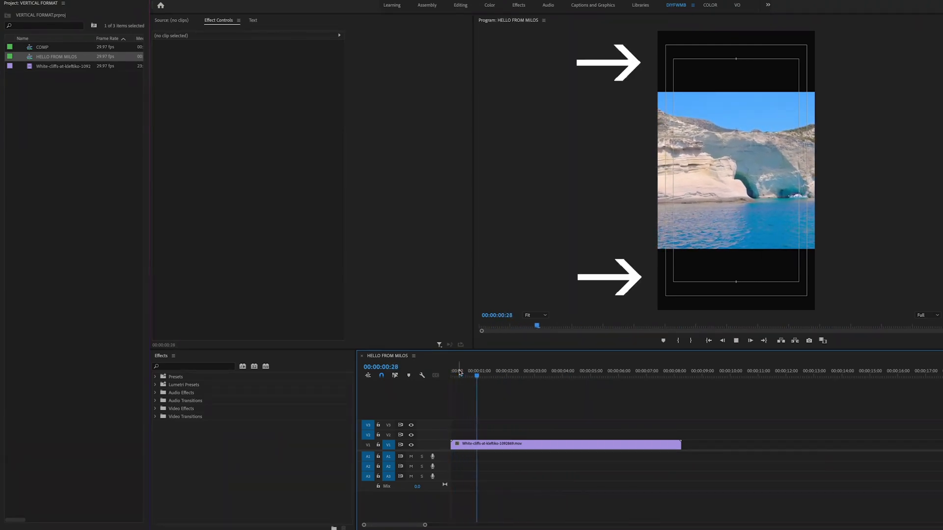
click(511, 371)
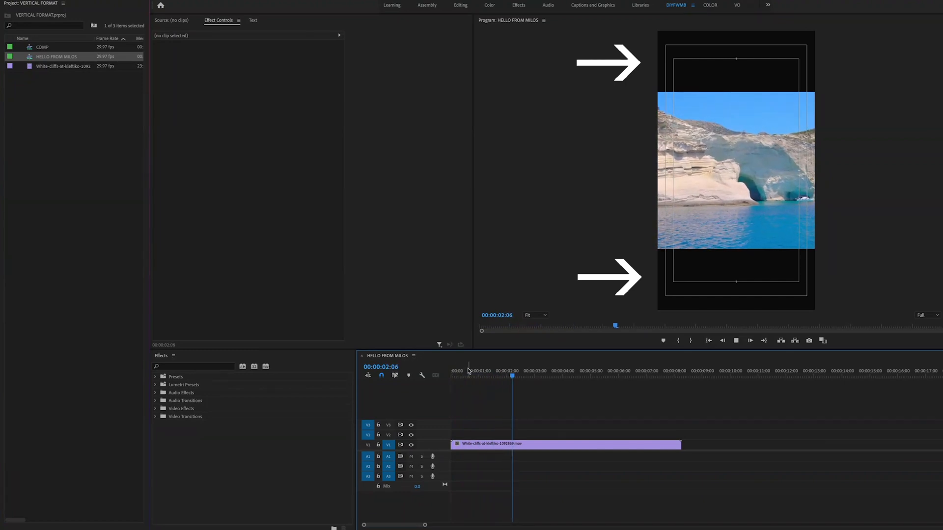
click(546, 376)
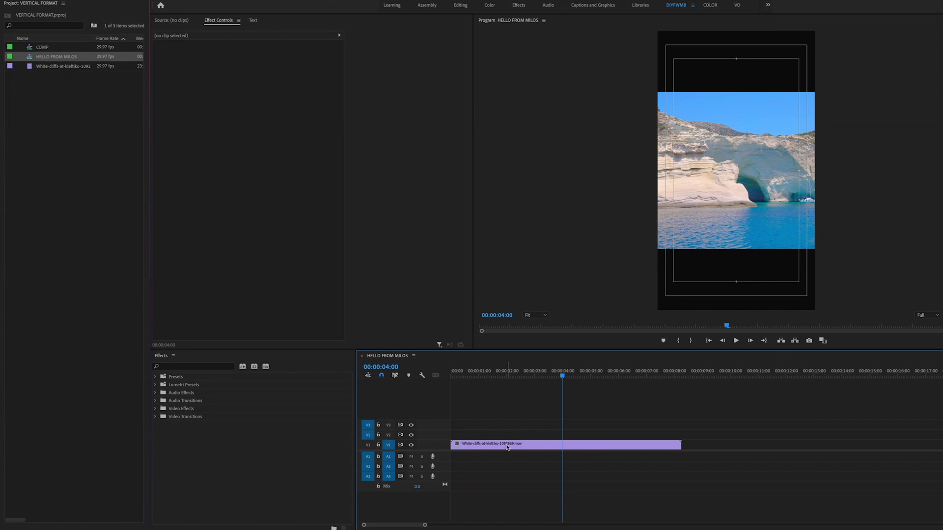
- Raise the cliffs clip's Scale to about 163 so it fills the vertical frame
click(566, 444)
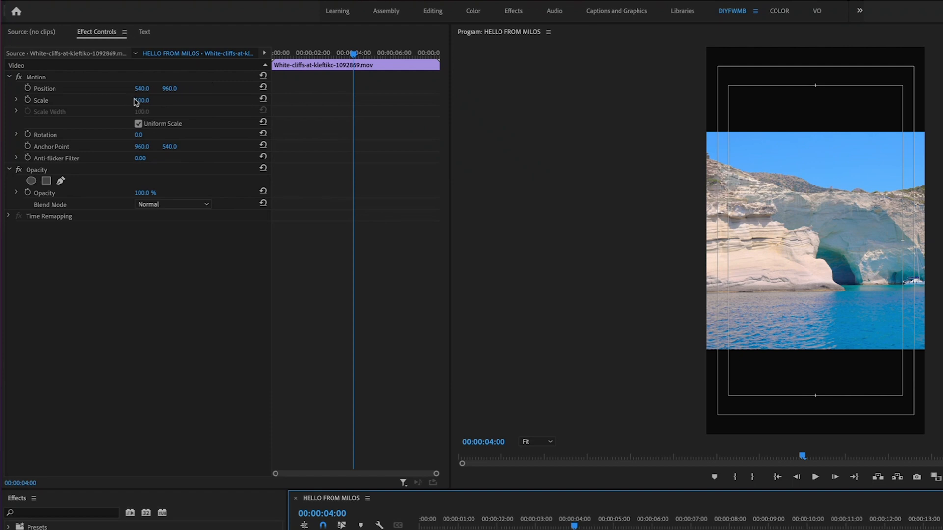
drag(142, 100, 147, 101)
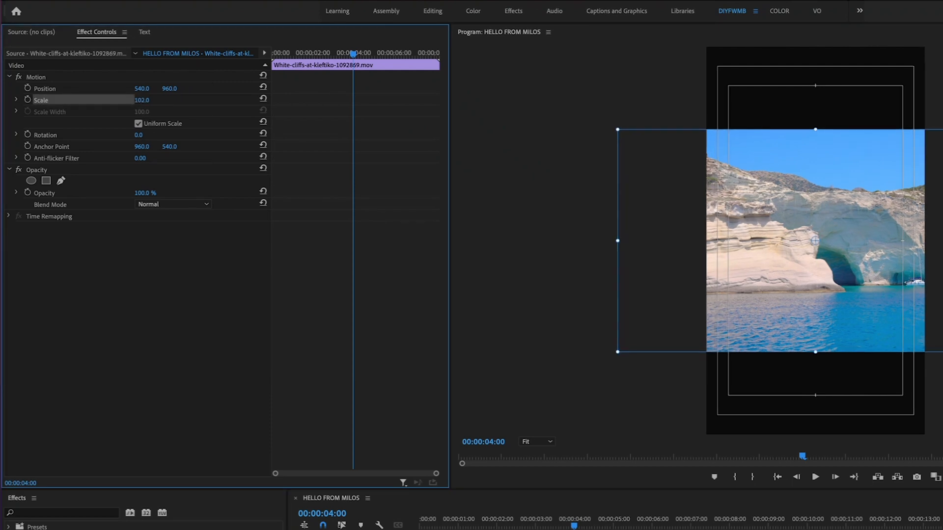
drag(141, 101, 155, 100)
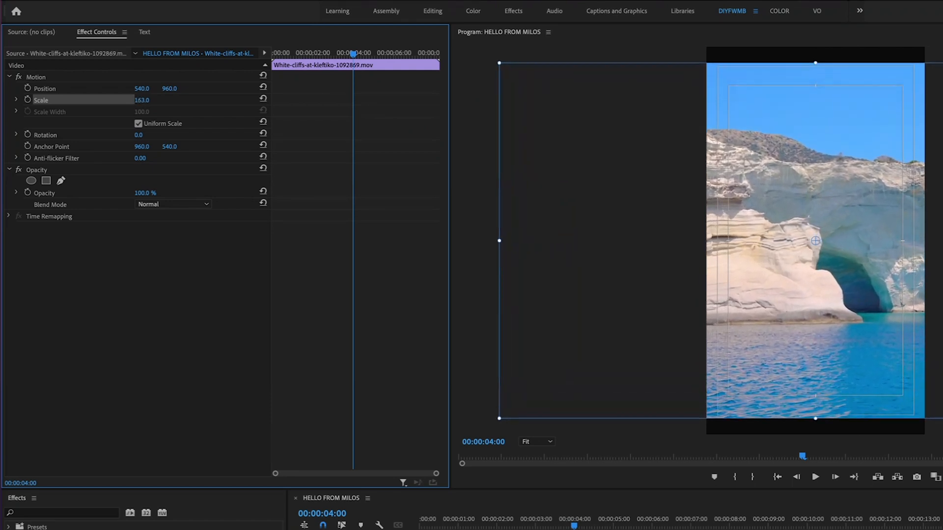
drag(142, 100, 153, 100)
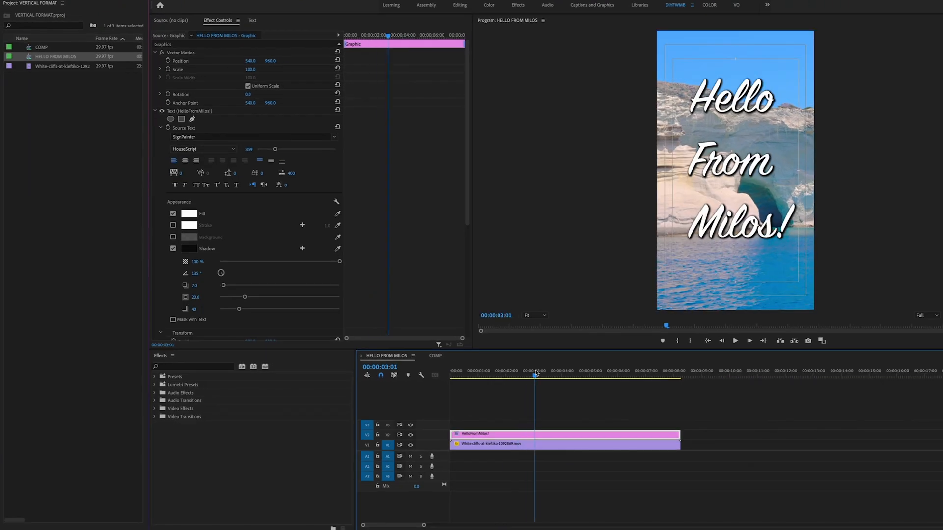
- Mark In and Out over the full clip length and choose File > Export > Media
click(527, 376)
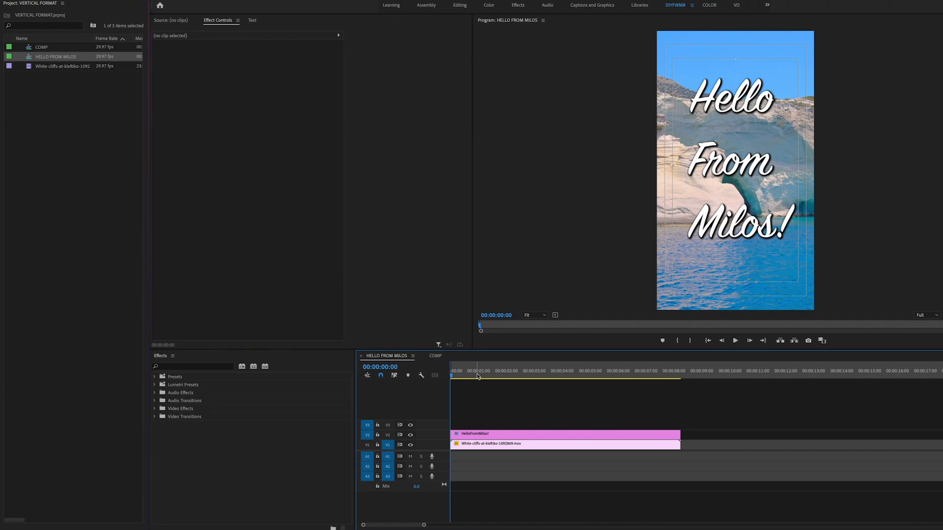
key(i)
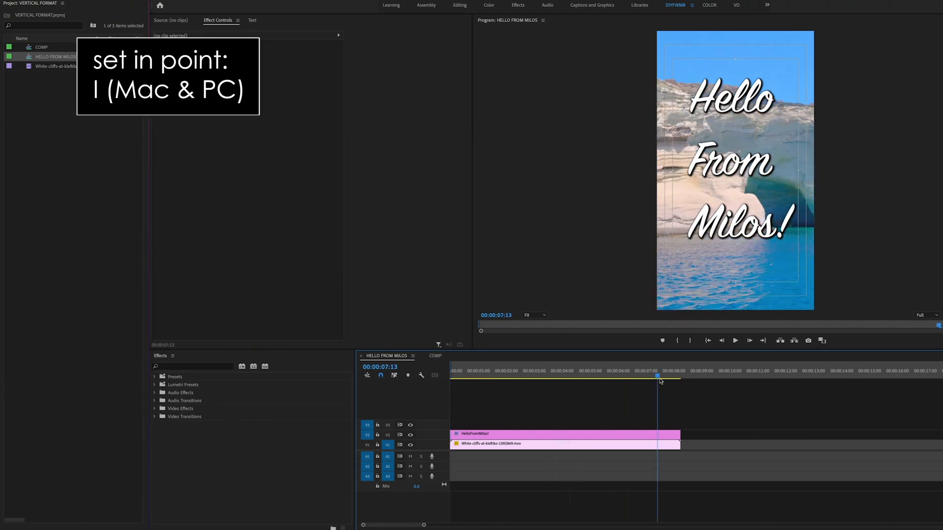
key(o)
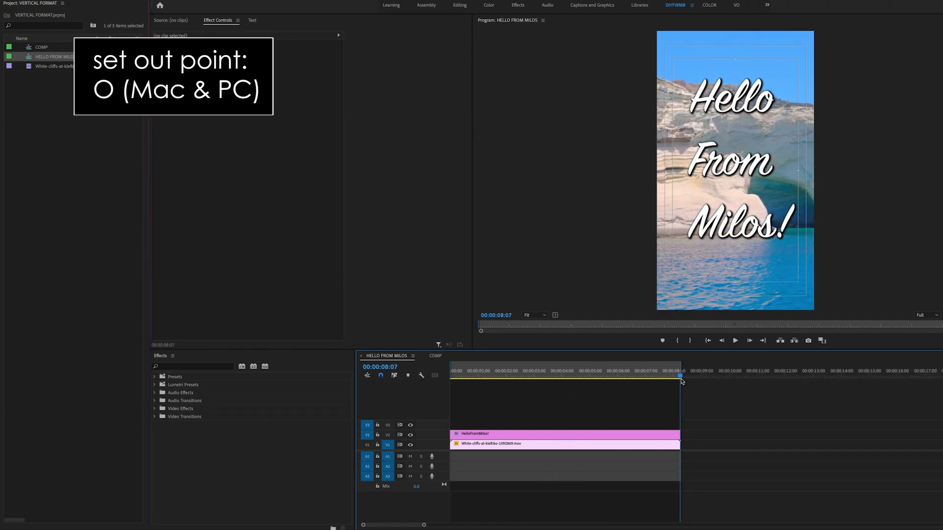
click(111, 7)
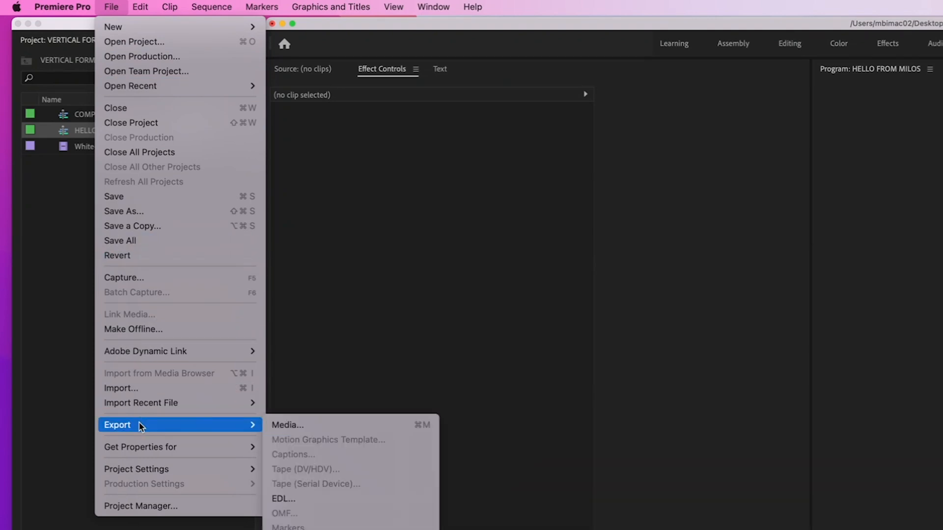
click(287, 425)
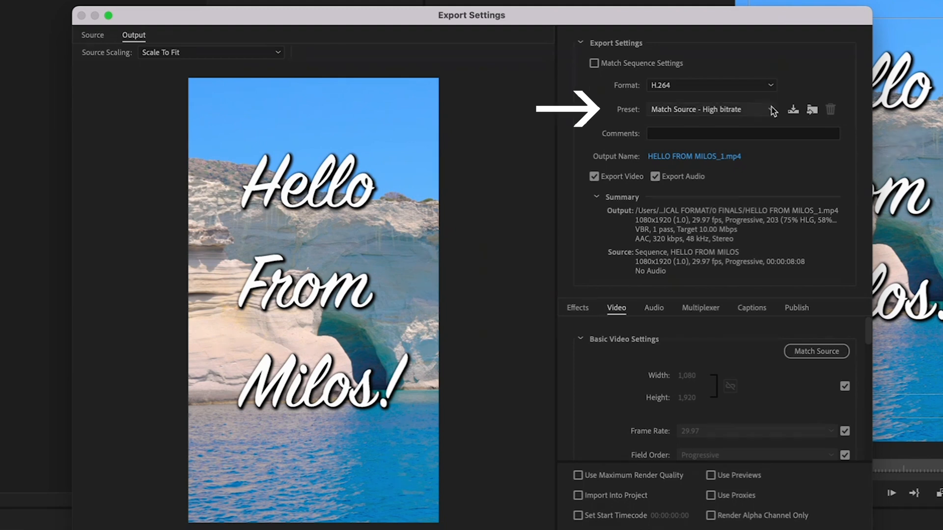
- Choose the YouTube 2160p 4K Ultra HD preset and follow the Output Name link
click(709, 109)
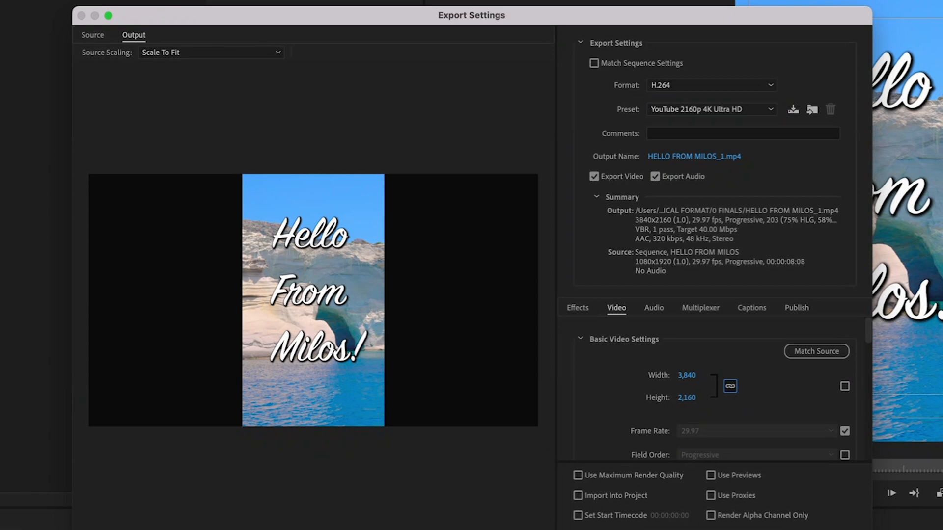
mouse_move(938, 375)
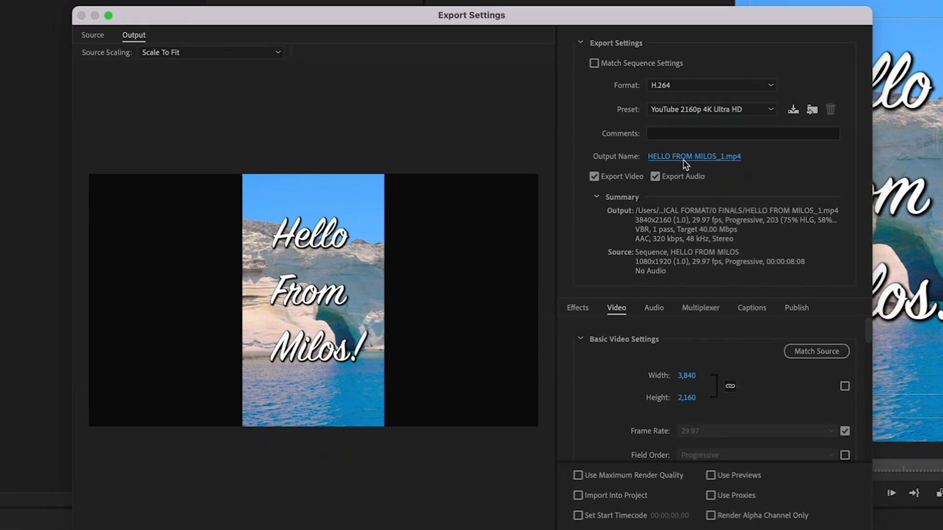
click(695, 156)
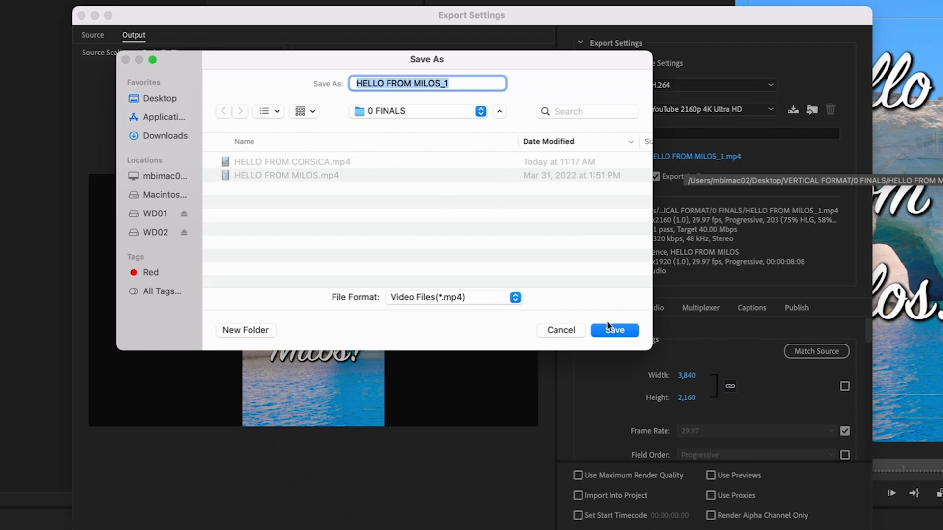
- Save as HELLO FROM MILOS_1.mp4, unlink proportions, set 2160 by 3840 and export
click(613, 330)
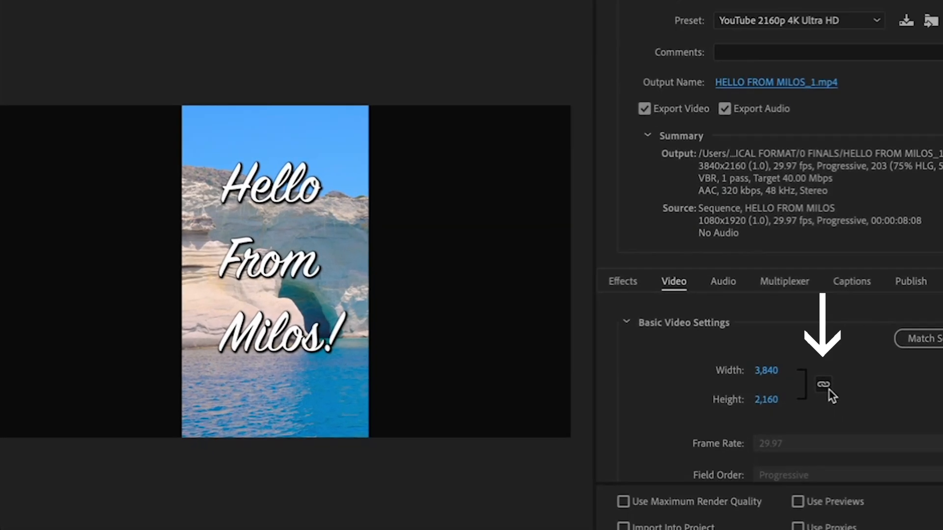
click(823, 385)
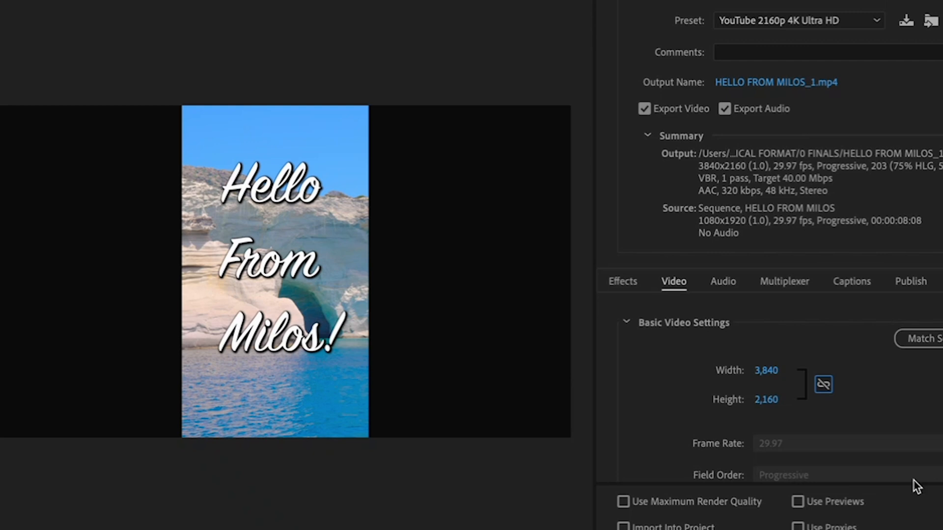
click(773, 370)
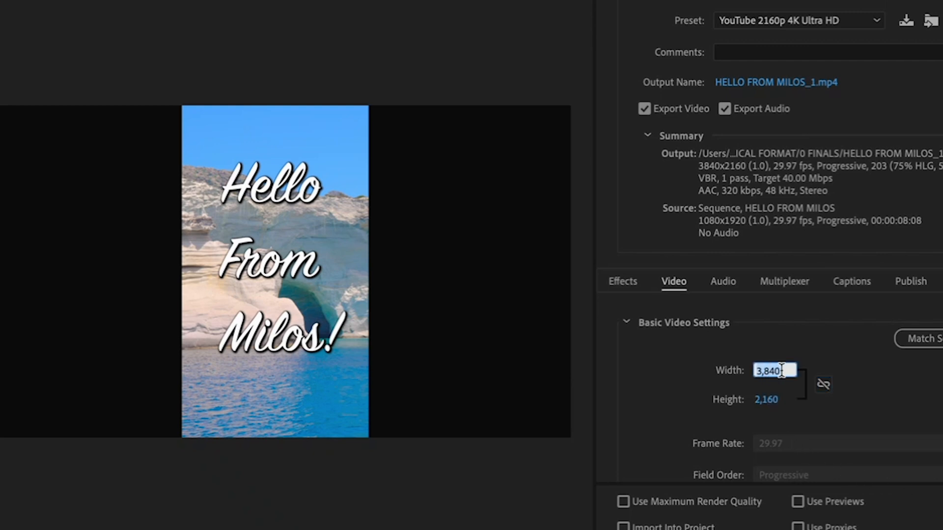
text(2160)
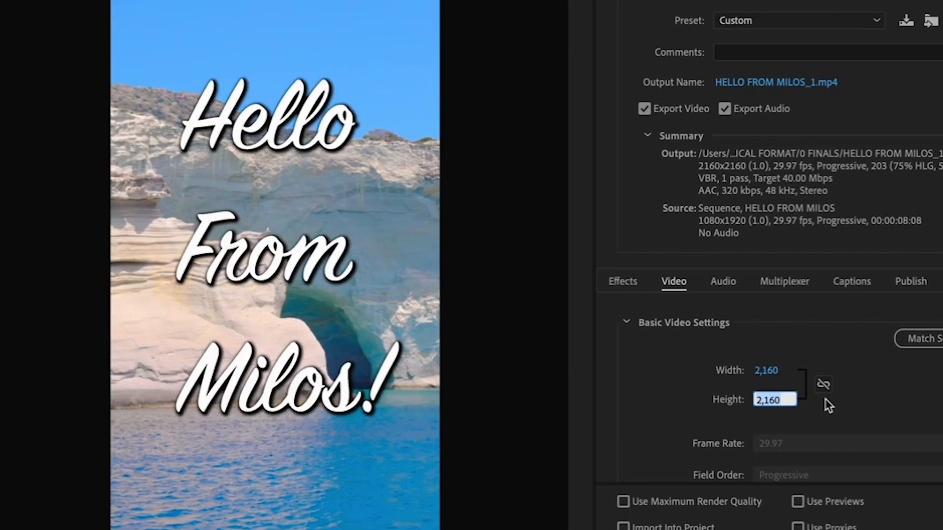
text(3840)
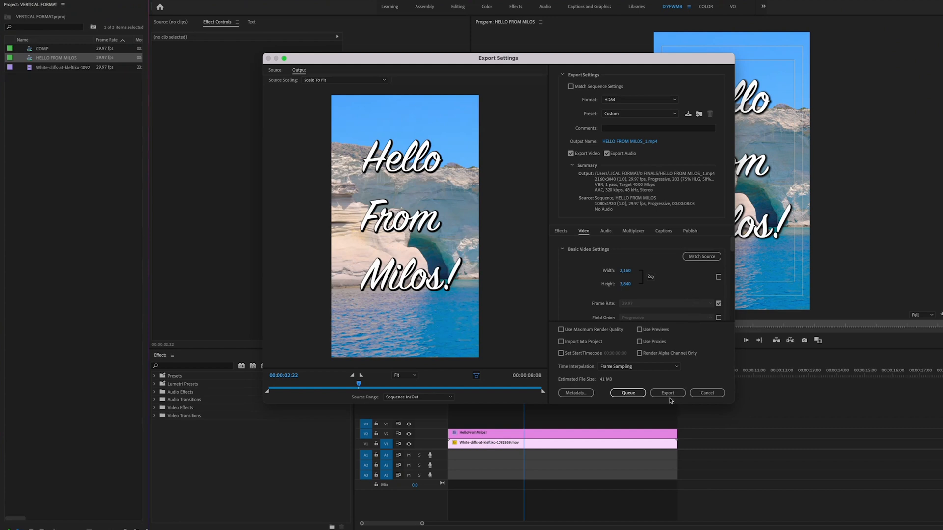
click(666, 392)
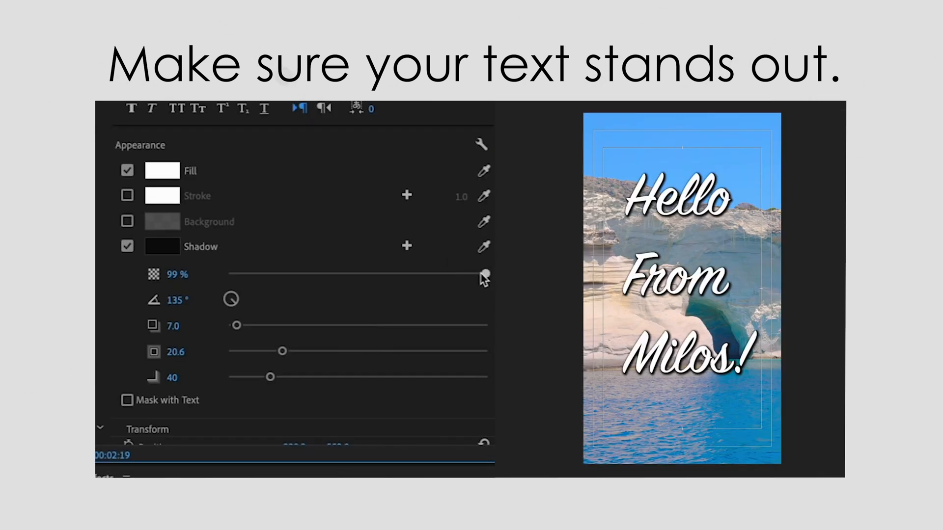
- Set the title shadow Opacity to 100% and drag its Size up to about 26.8
drag(485, 274, 405, 274)
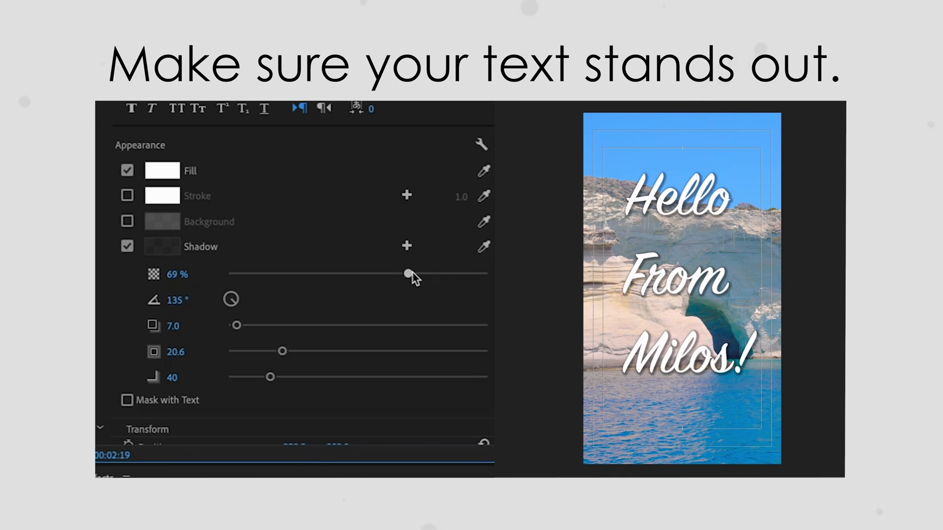
drag(407, 274, 487, 274)
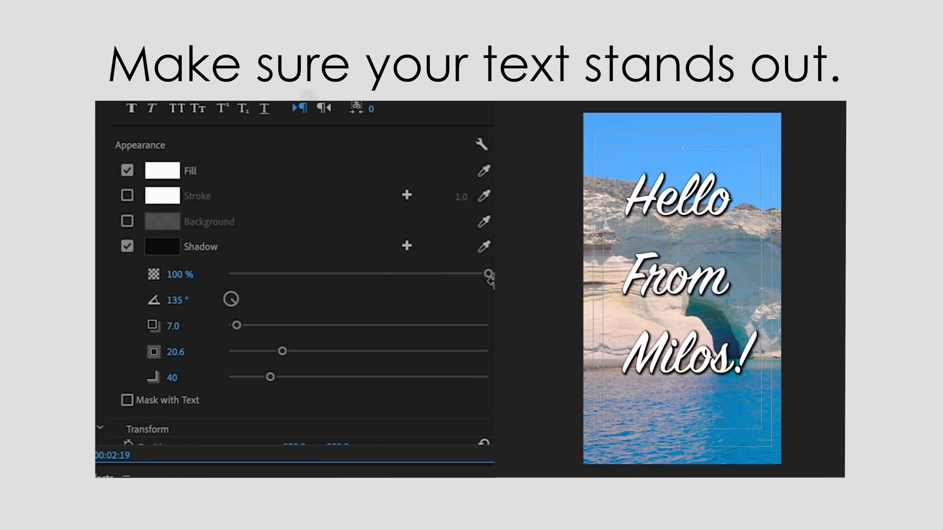
drag(282, 351, 286, 351)
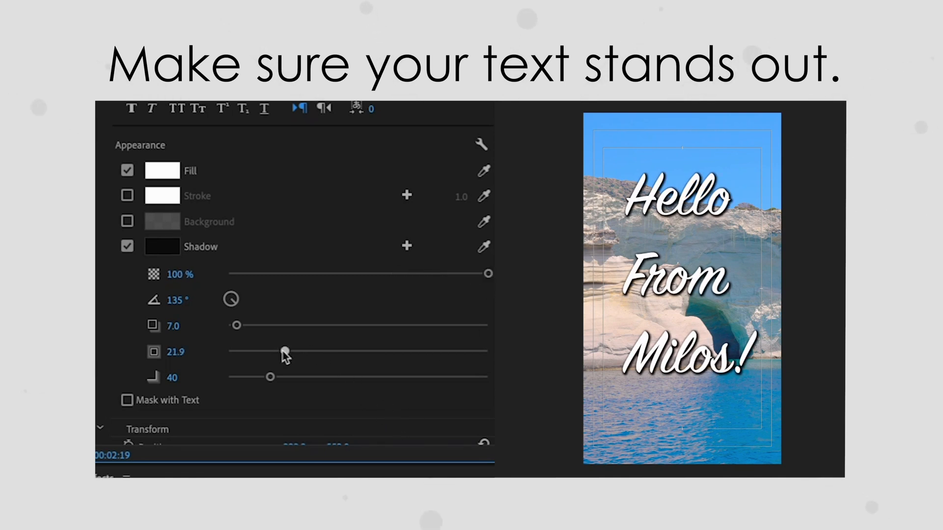
drag(286, 351, 300, 351)
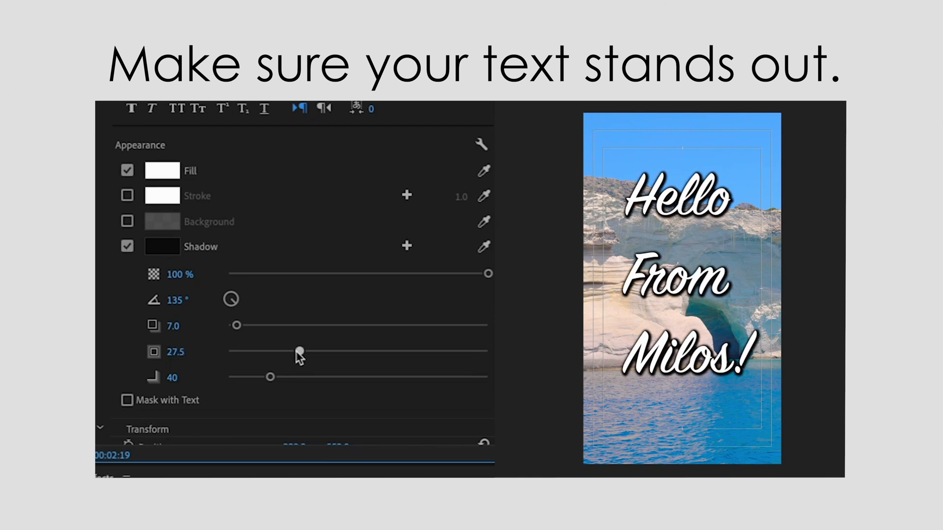
drag(301, 352, 296, 351)
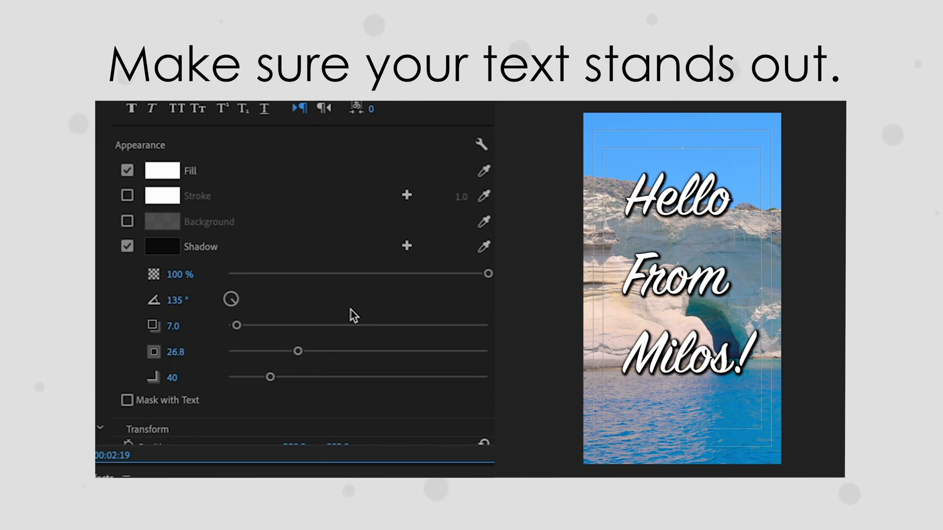